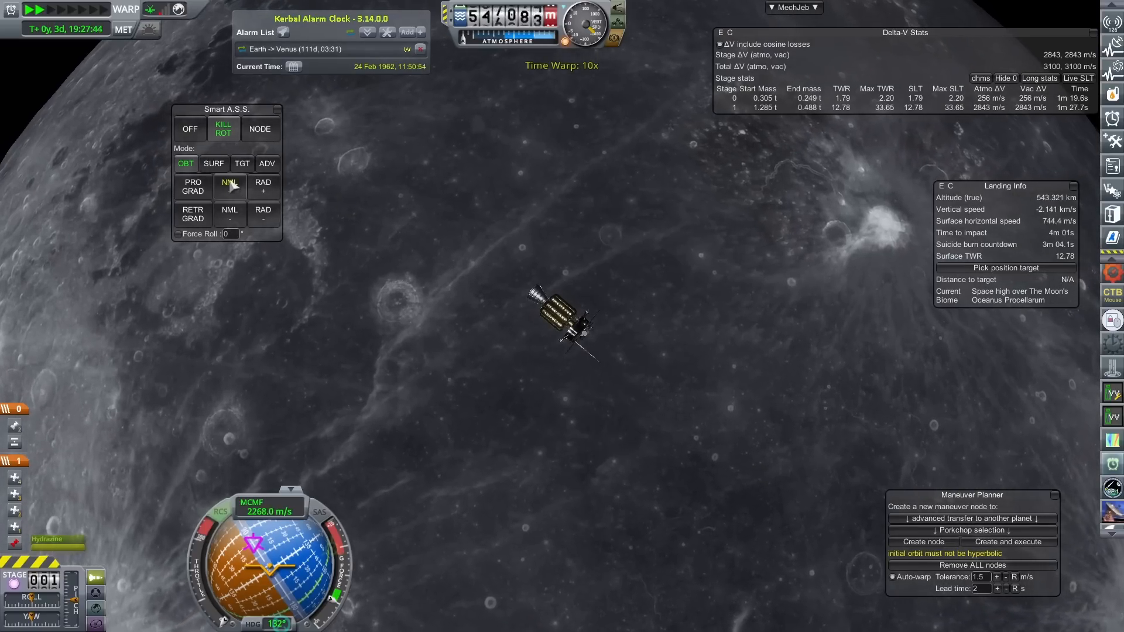
Step: Set Smart A.S.S. to SURF mode for the lunar descent
{"action": "left_click", "coordinate": [213, 164]}
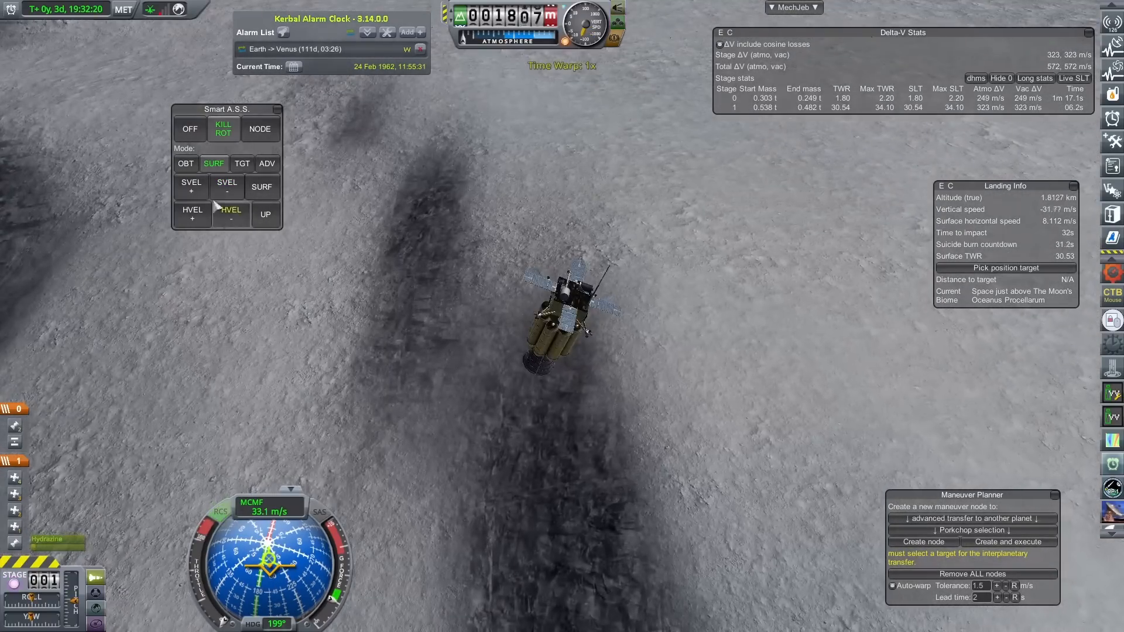
Step: Hold SVEL- for the final descent, then leave the flight for the KSC
{"action": "left_click", "coordinate": [226, 188]}
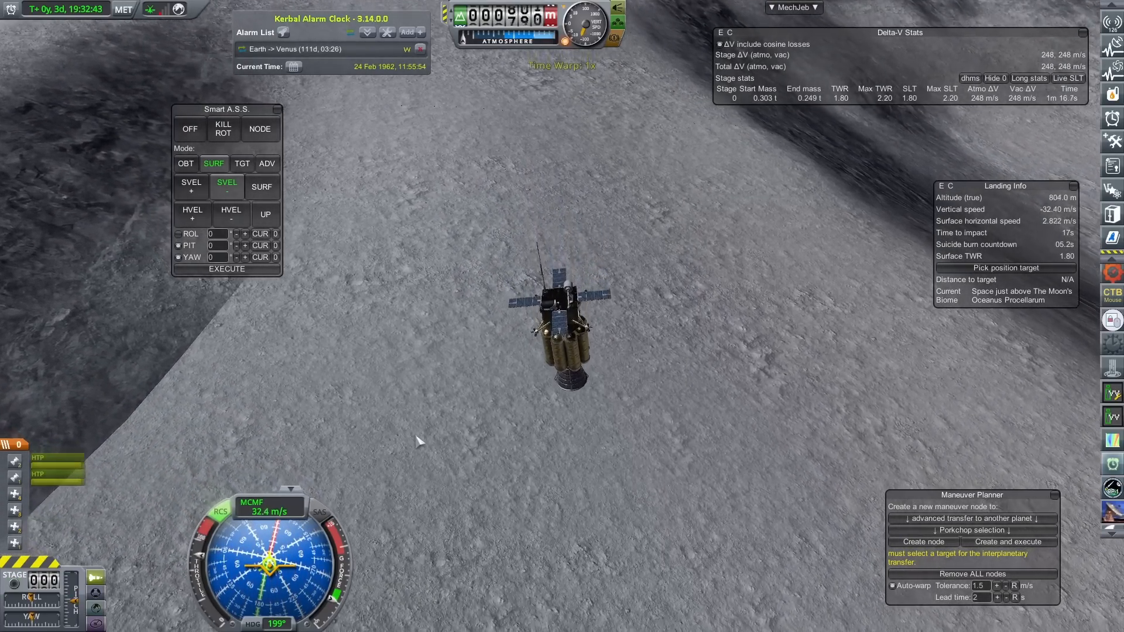
{"action": "left_click", "coordinate": [793, 7]}
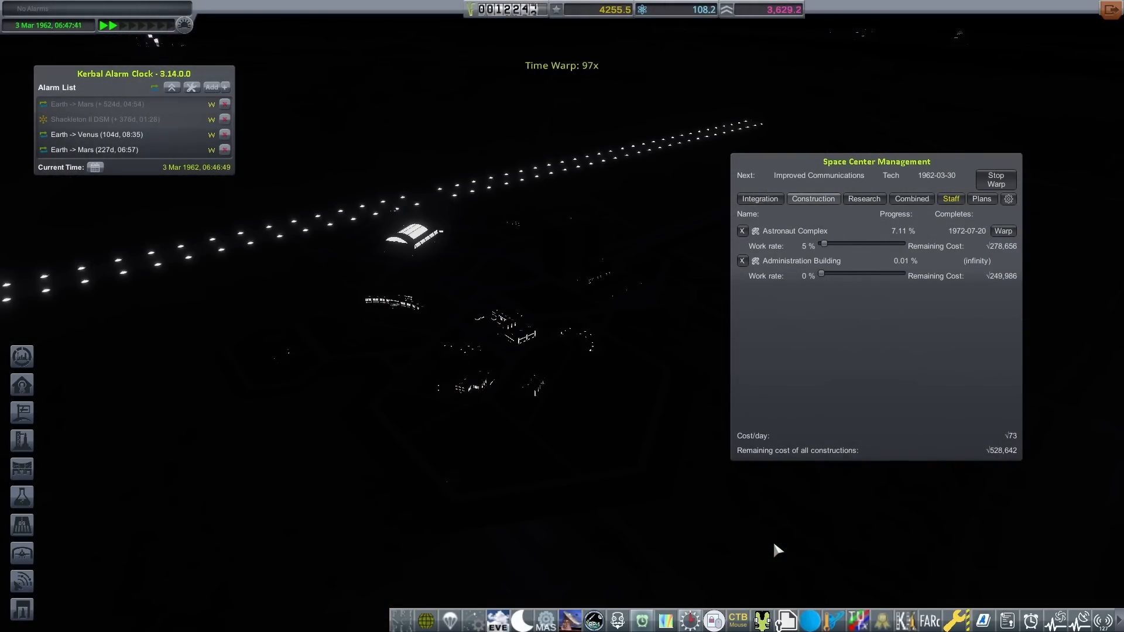
Step: Enter the VAB and load Shackleton III for its core stage and SRB3/SRB4 boosters
{"action": "left_click", "coordinate": [759, 199]}
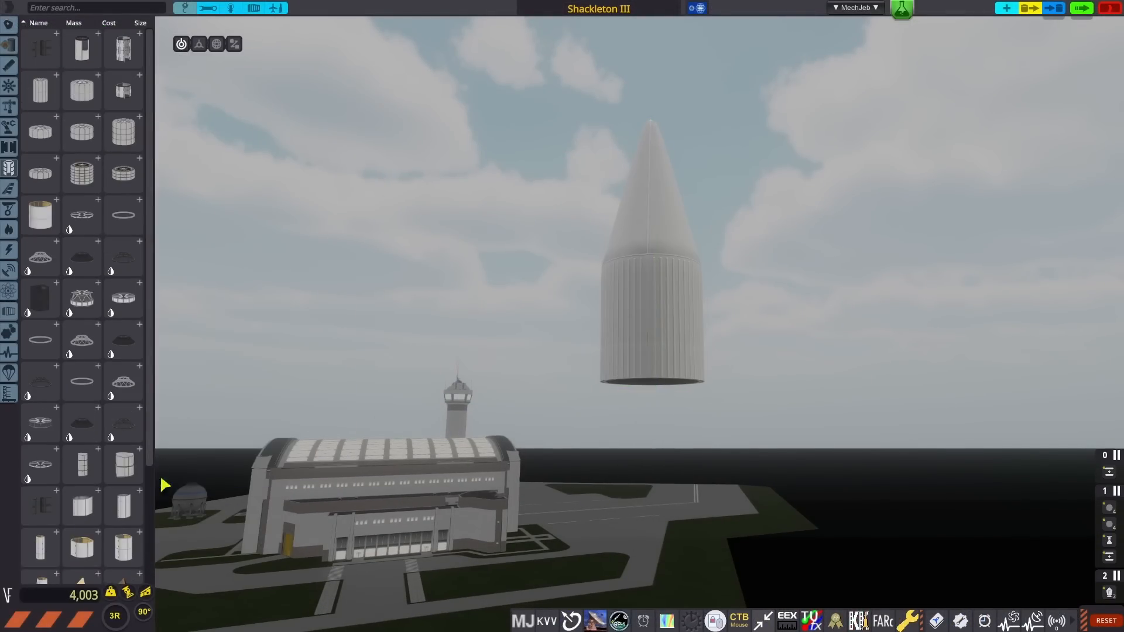
{"action": "left_click", "coordinate": [9, 46]}
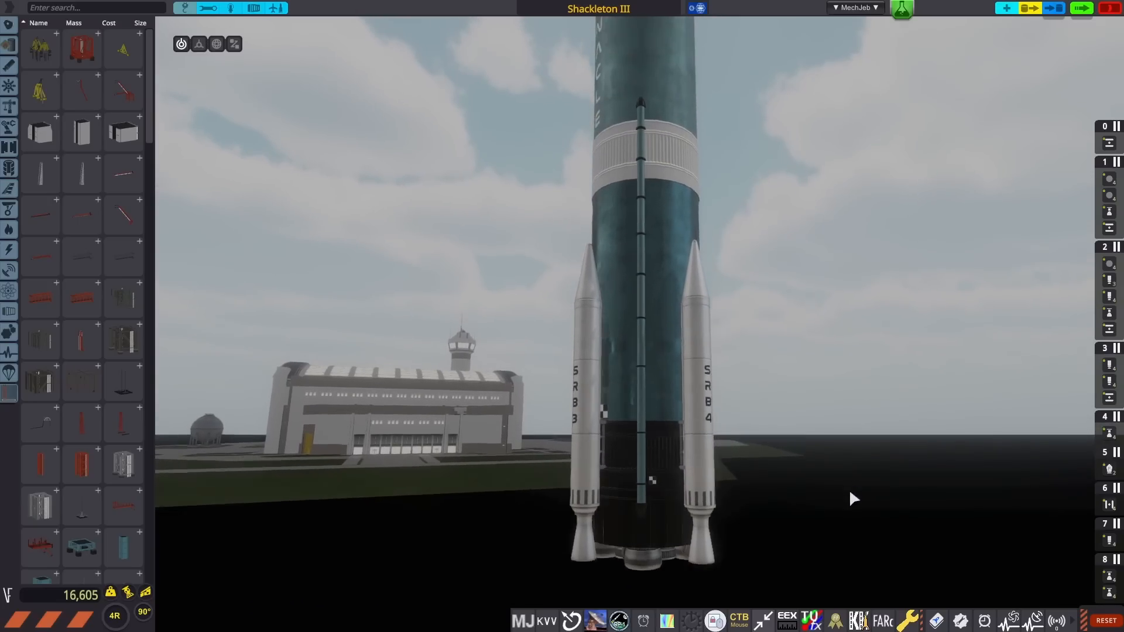
Step: Bring up the RP-1 Tooling tab for the finished Shackleton III
{"action": "scroll", "scroll_direction": "down", "scroll_amount": 3}
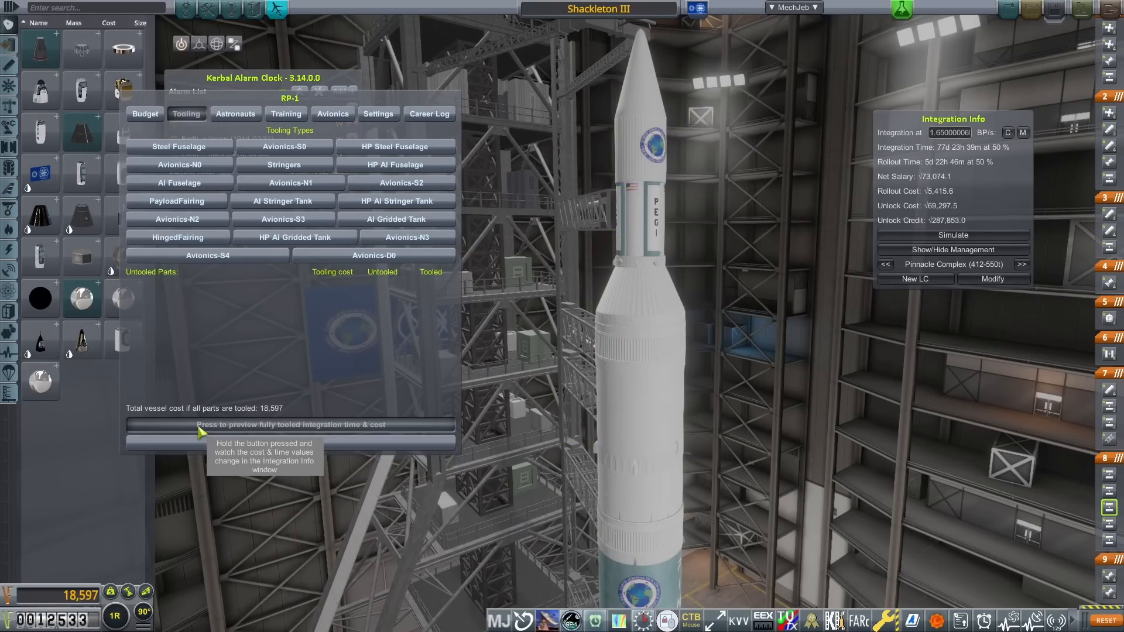
Step: Purchase all toolings and add Shackleton III to the plans despite failed checks
{"action": "left_click", "coordinate": [289, 424]}
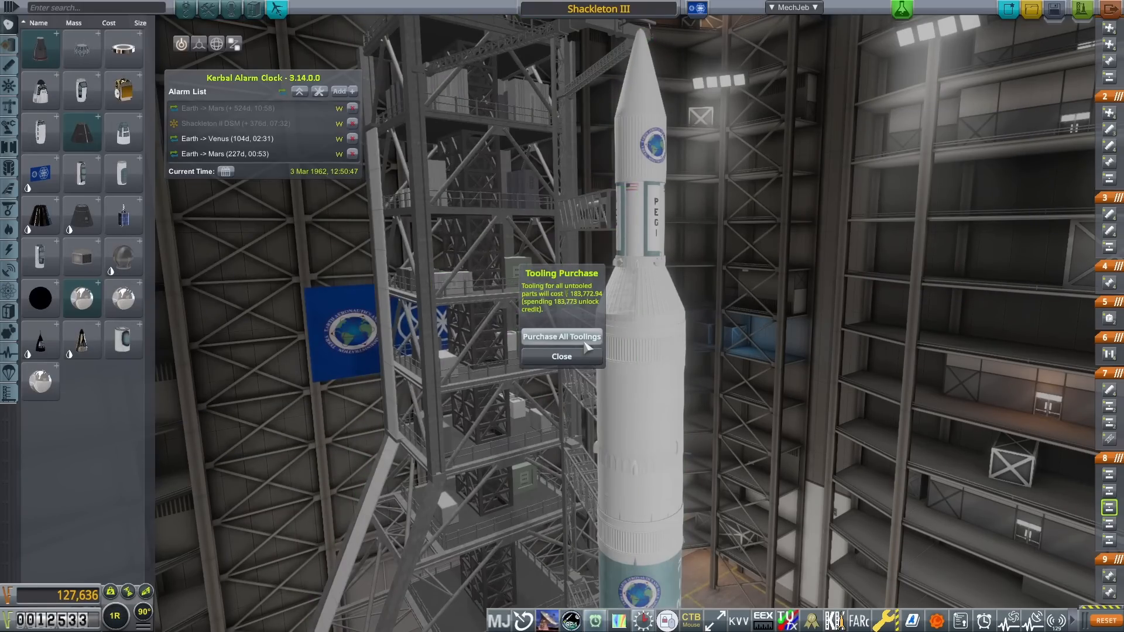
{"action": "left_click", "coordinate": [561, 337]}
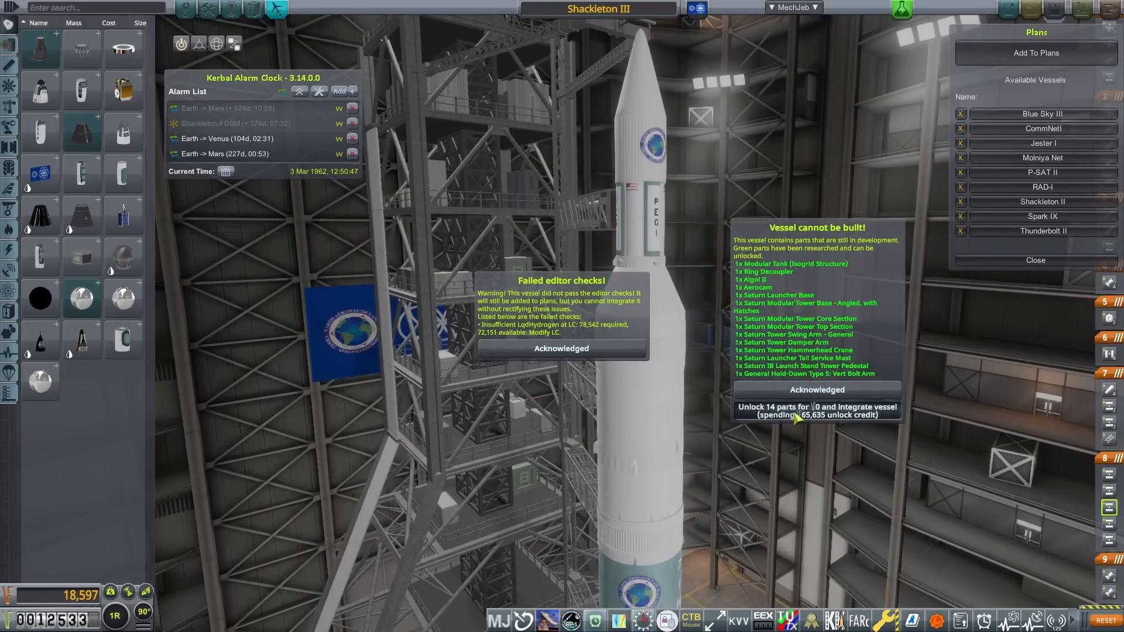
{"action": "left_click", "coordinate": [816, 411]}
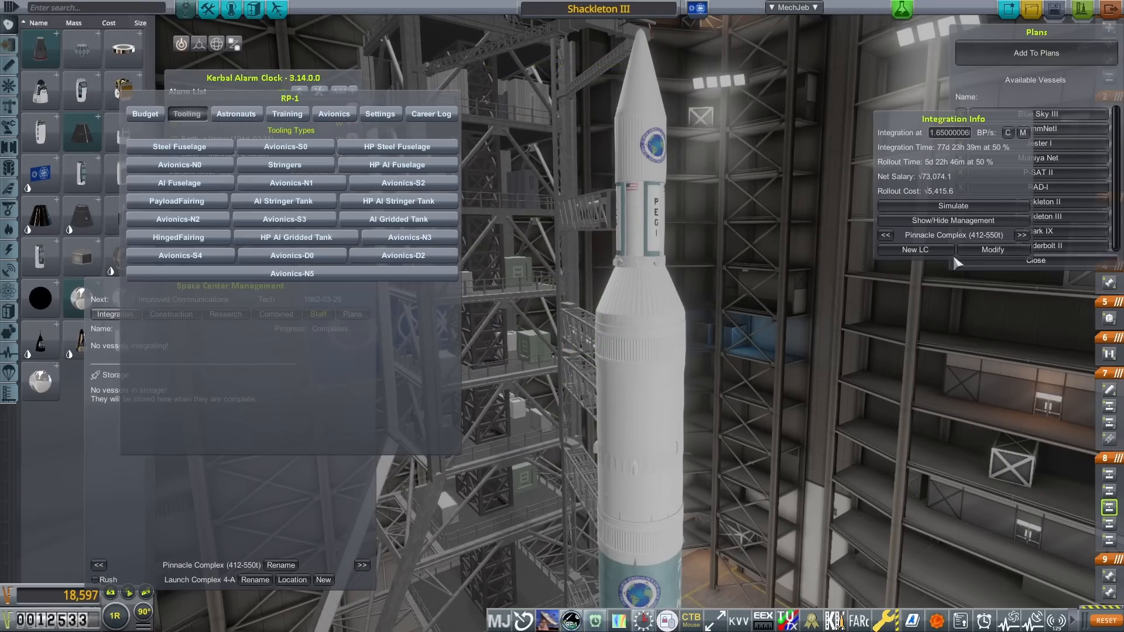
Step: Confirm the Pinnacle Complex launch site modification from Integration Info
{"action": "left_click", "coordinate": [992, 250]}
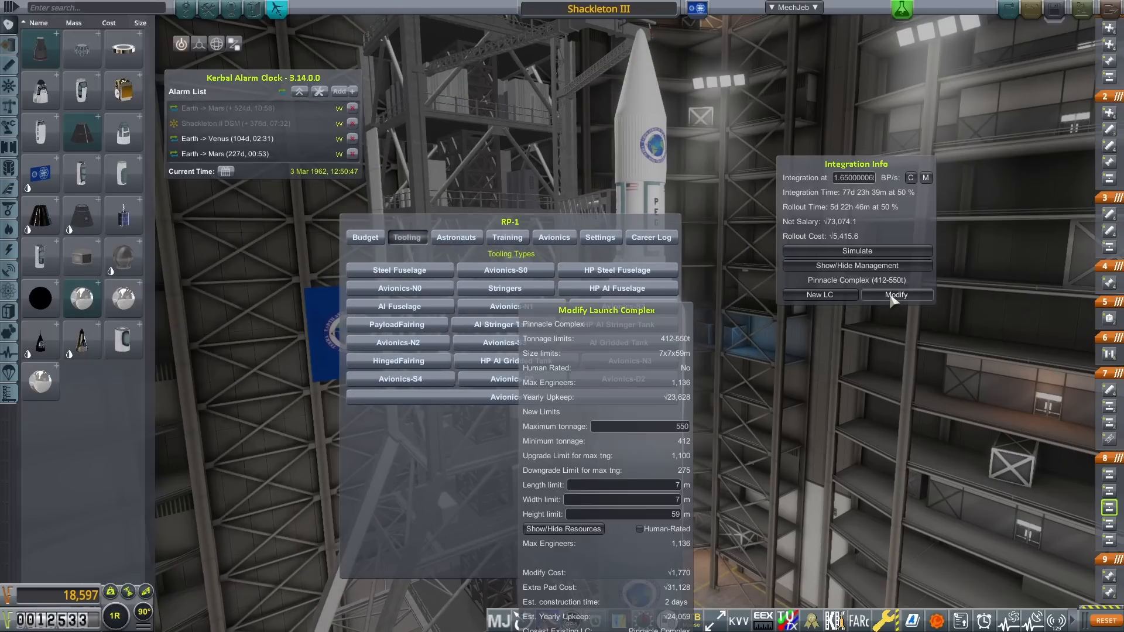
{"action": "left_click", "coordinate": [894, 296]}
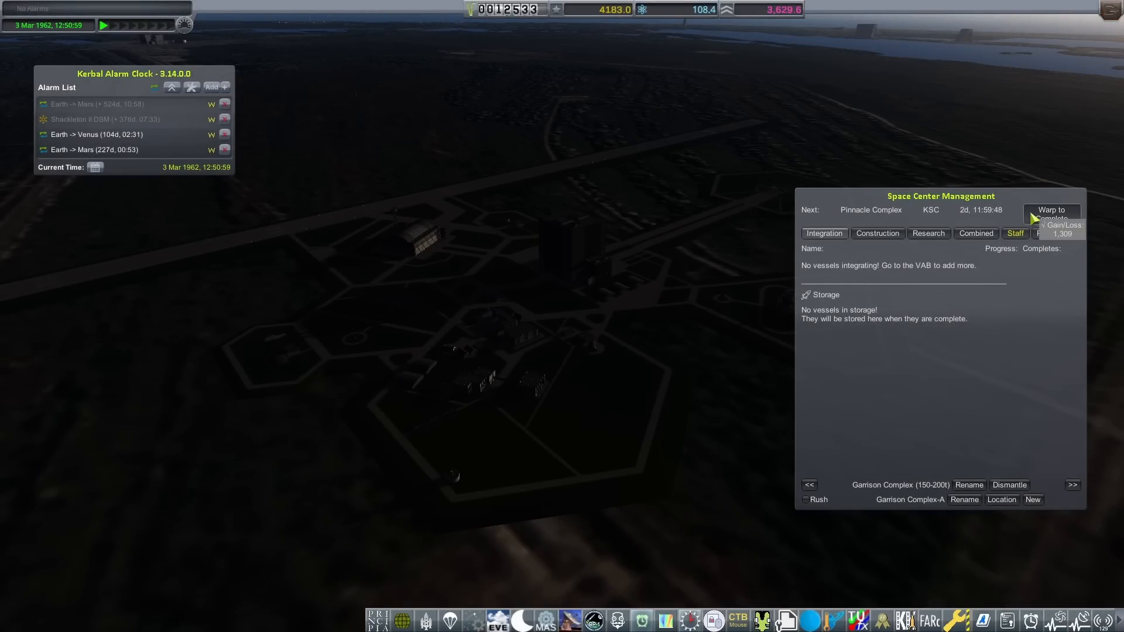
Step: Warp through the complex upgrade and adjust staffing for Shackleton III's rollout
{"action": "left_click", "coordinate": [1051, 213]}
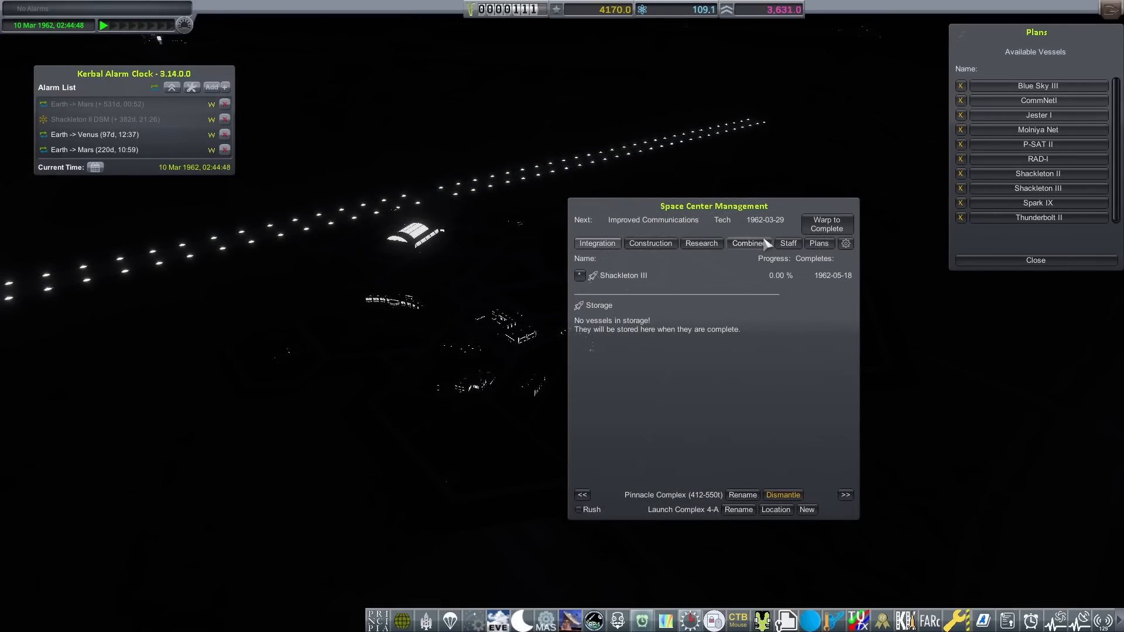
{"action": "left_click", "coordinate": [787, 244]}
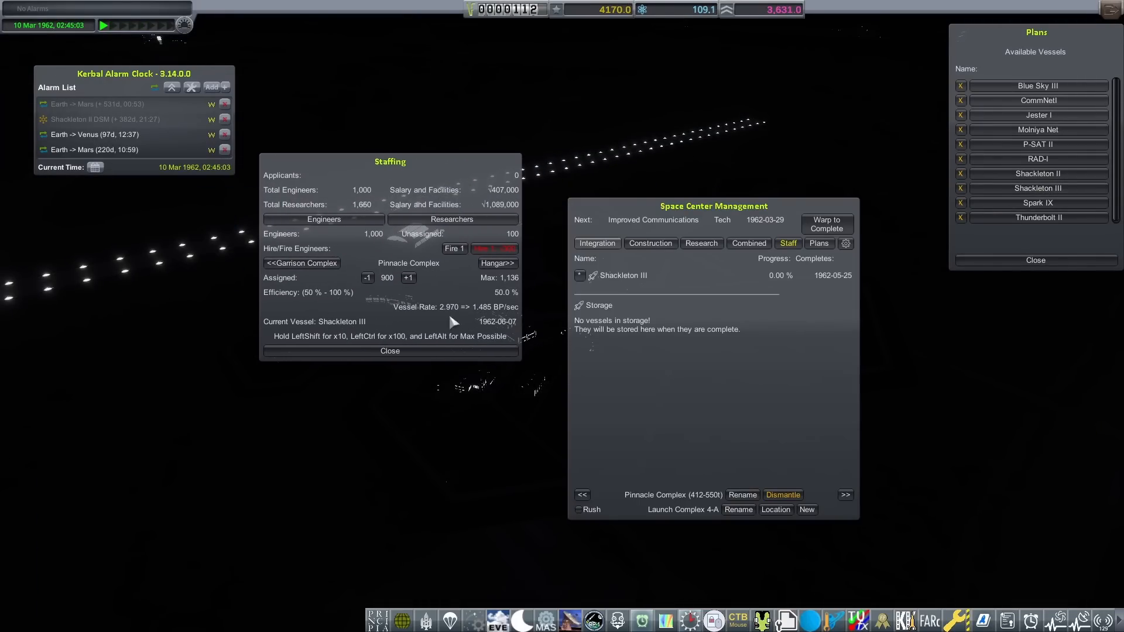
{"action": "left_click", "coordinate": [363, 278]}
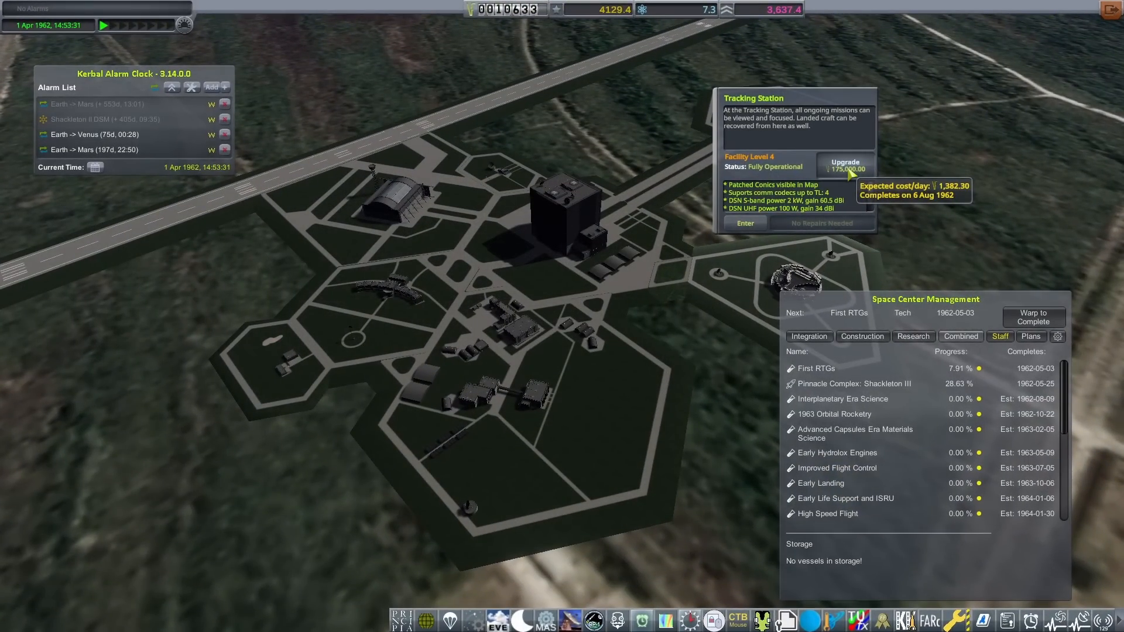
Step: Upgrade the tracking station and launch Shackleton III on its PVG ascent to orbit
{"action": "left_click", "coordinate": [844, 164]}
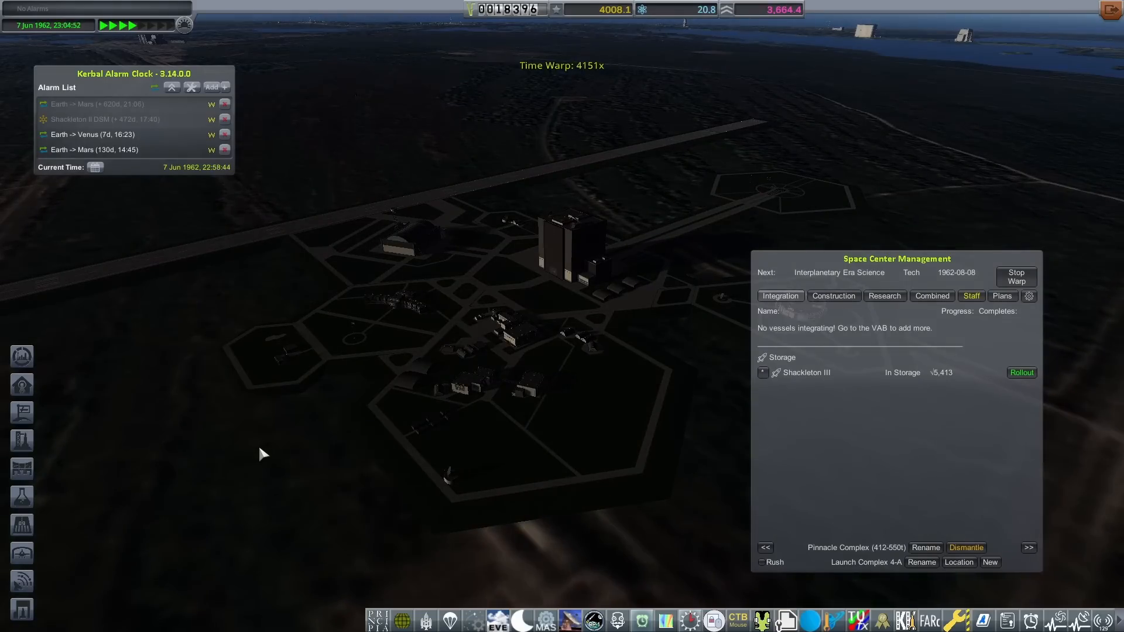
{"action": "left_click", "coordinate": [1020, 373]}
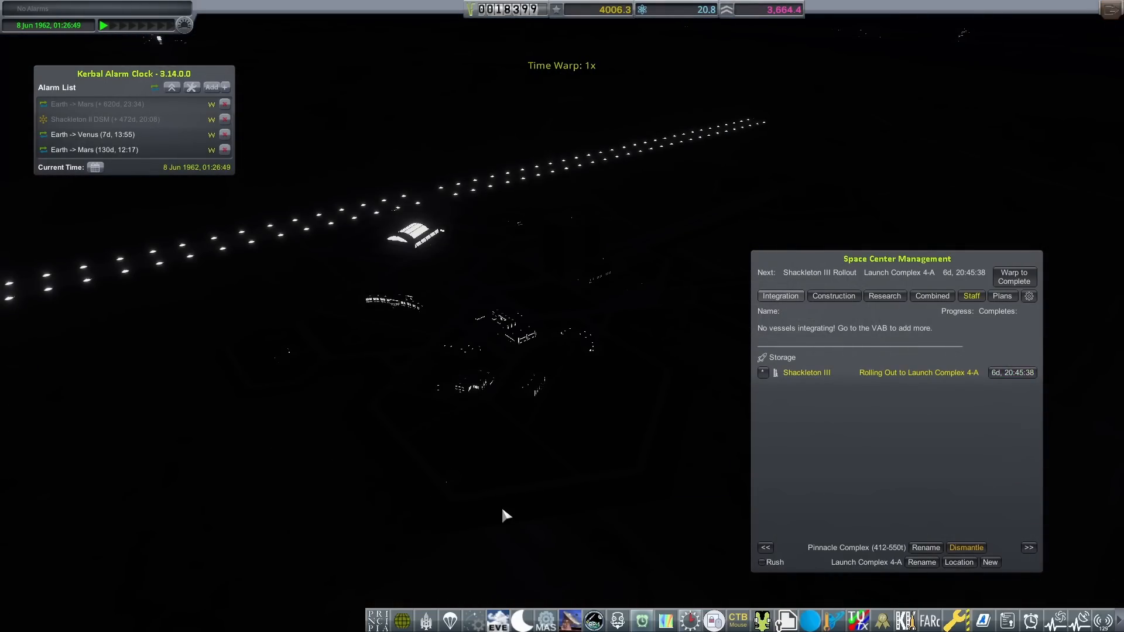
{"action": "left_click", "coordinate": [832, 295]}
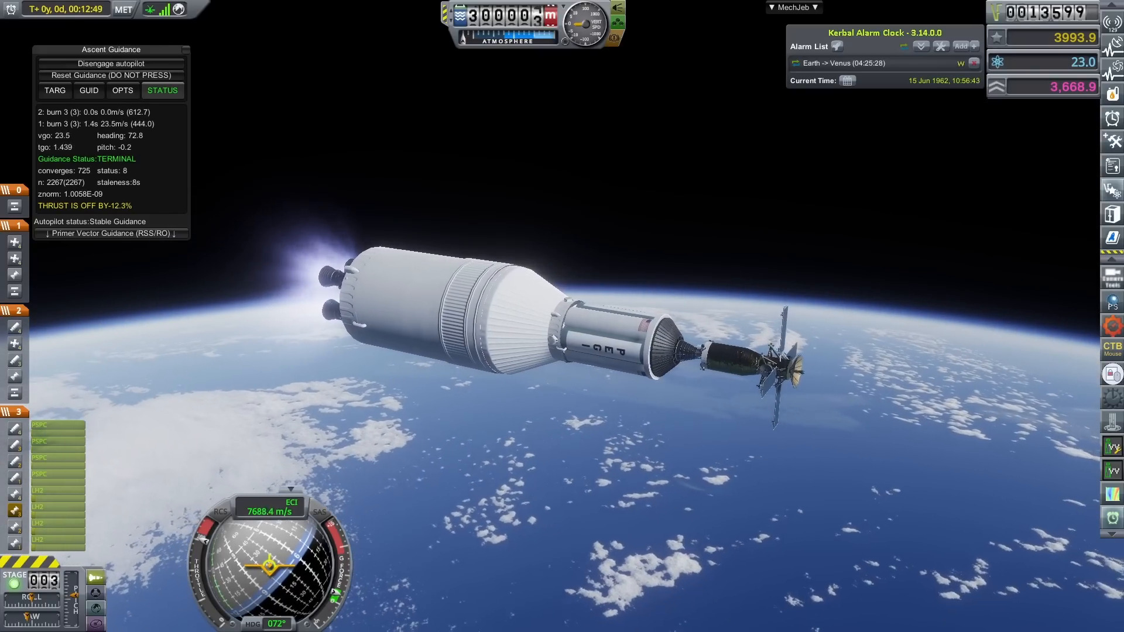
Step: Plan a ~4063 m/s tangent departure burn toward a Venus periapsis in Principia
{"action": "left_click", "coordinate": [111, 64]}
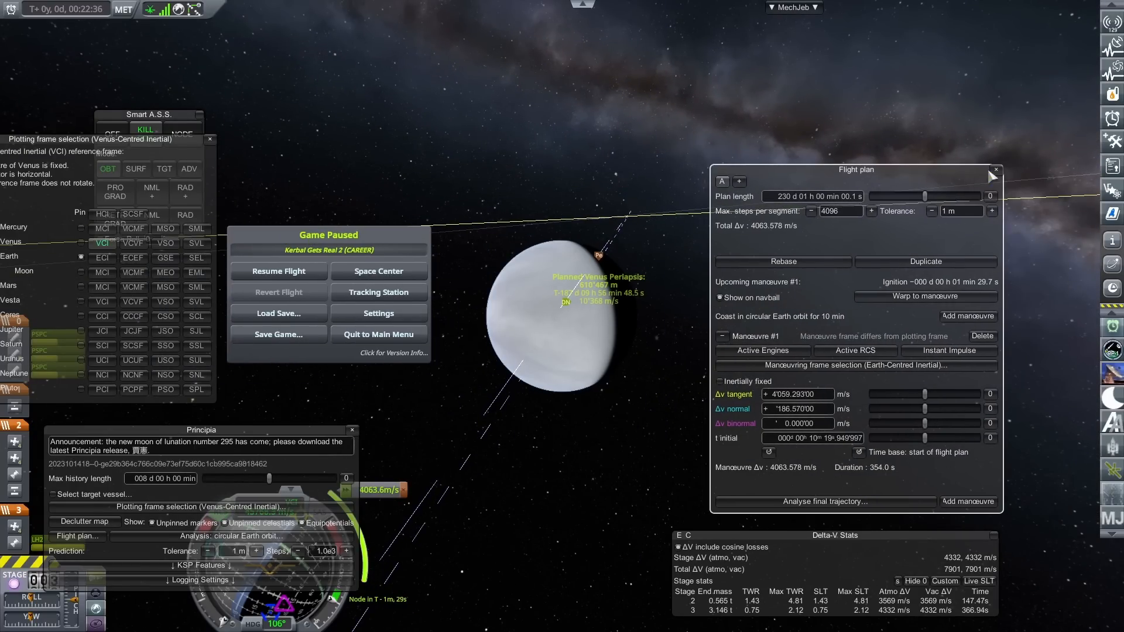
Step: Resume the flight and execute the Venus departure burn
{"action": "left_click", "coordinate": [277, 270]}
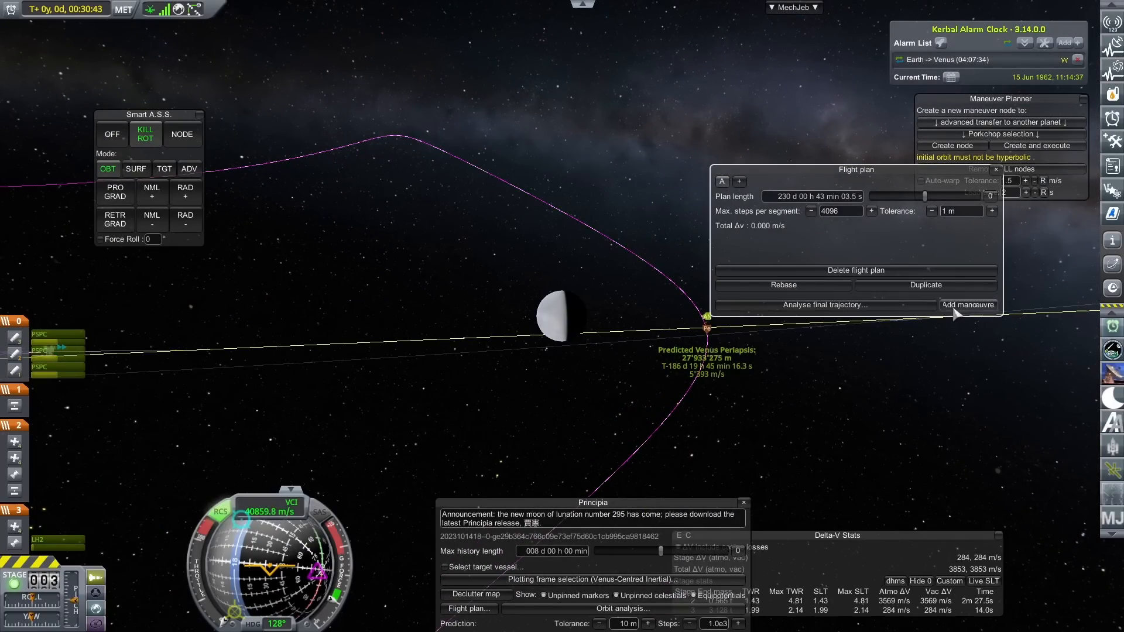
Step: Add a ~8 m/s correction manoeuvre lowering the Venus periapsis
{"action": "left_click", "coordinate": [967, 305]}
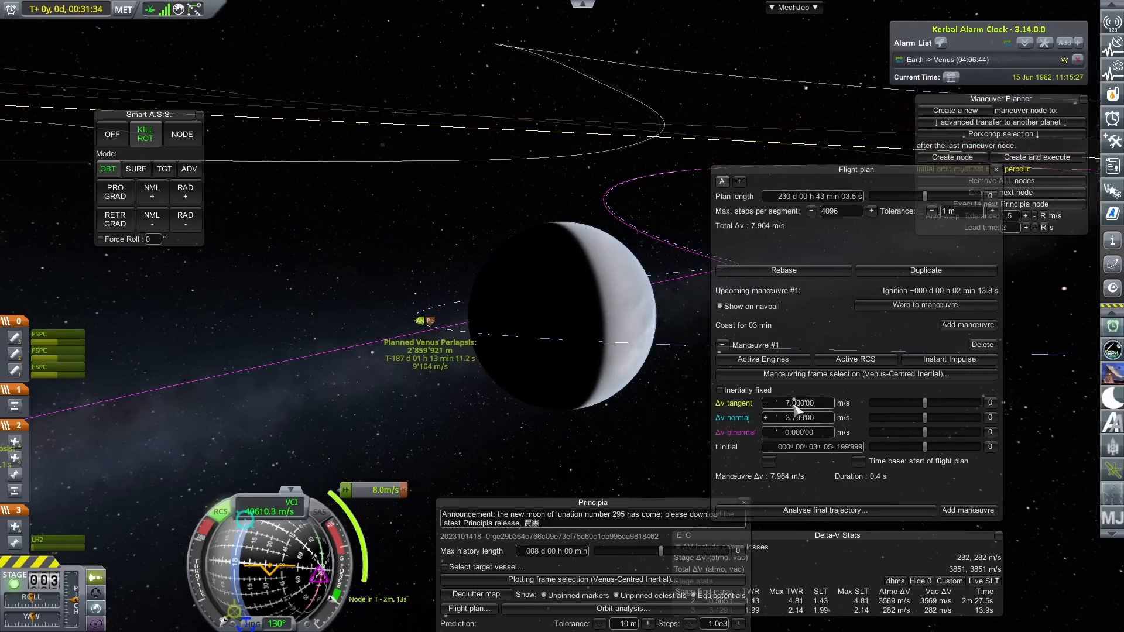
{"action": "left_click", "coordinate": [765, 401]}
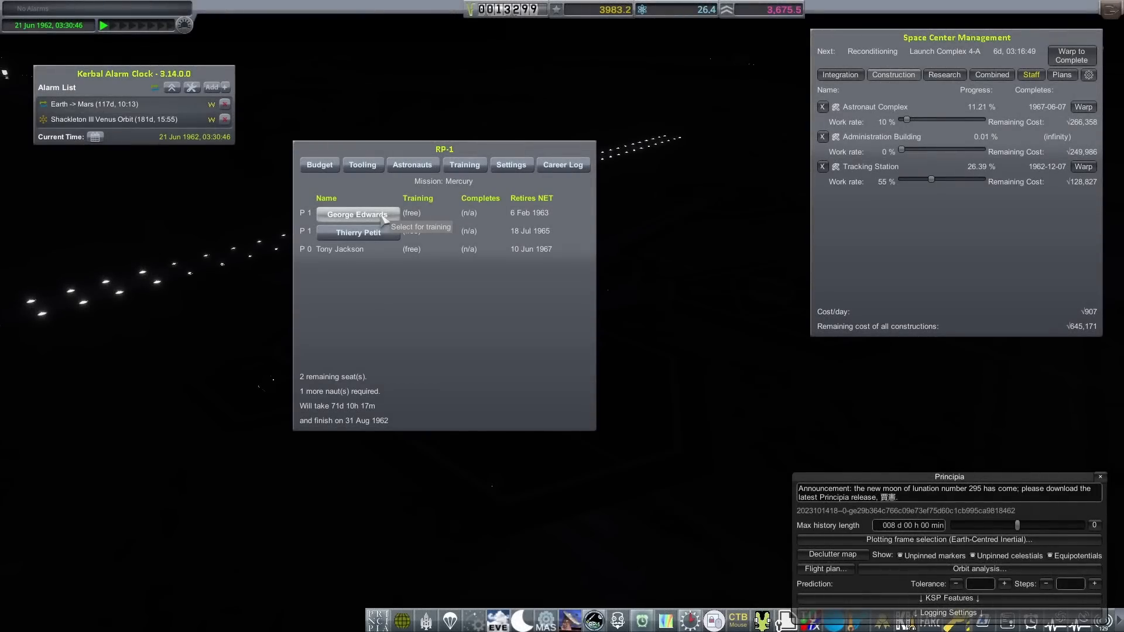
Step: Check staffing, then enter the VAB and open the saved craft list
{"action": "left_click", "coordinate": [358, 213]}
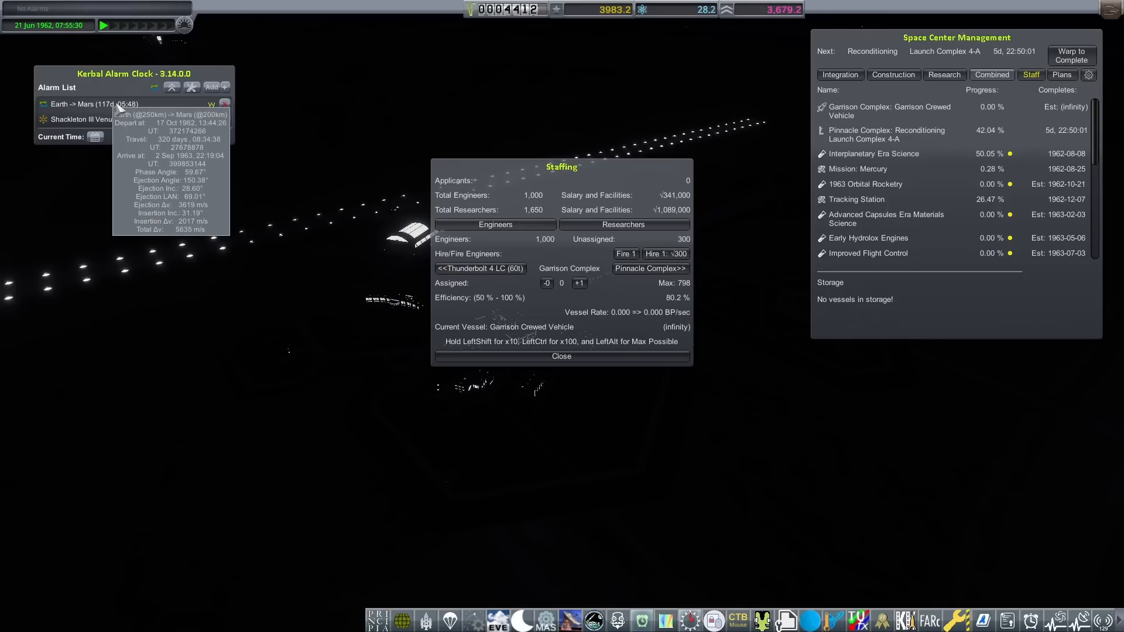
{"action": "left_click", "coordinate": [892, 74]}
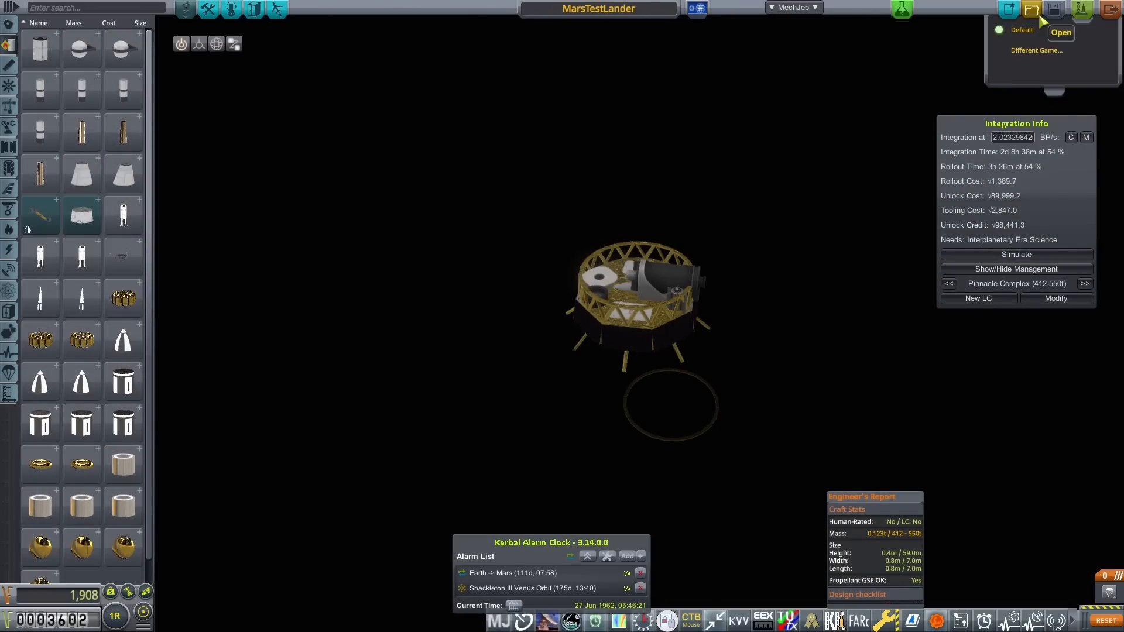
Step: Unlock the SNAP-3B RTG and queue Shackleton IV for integration at Pinnacle Complex, then view the Combined list
{"action": "left_click", "coordinate": [1061, 32]}
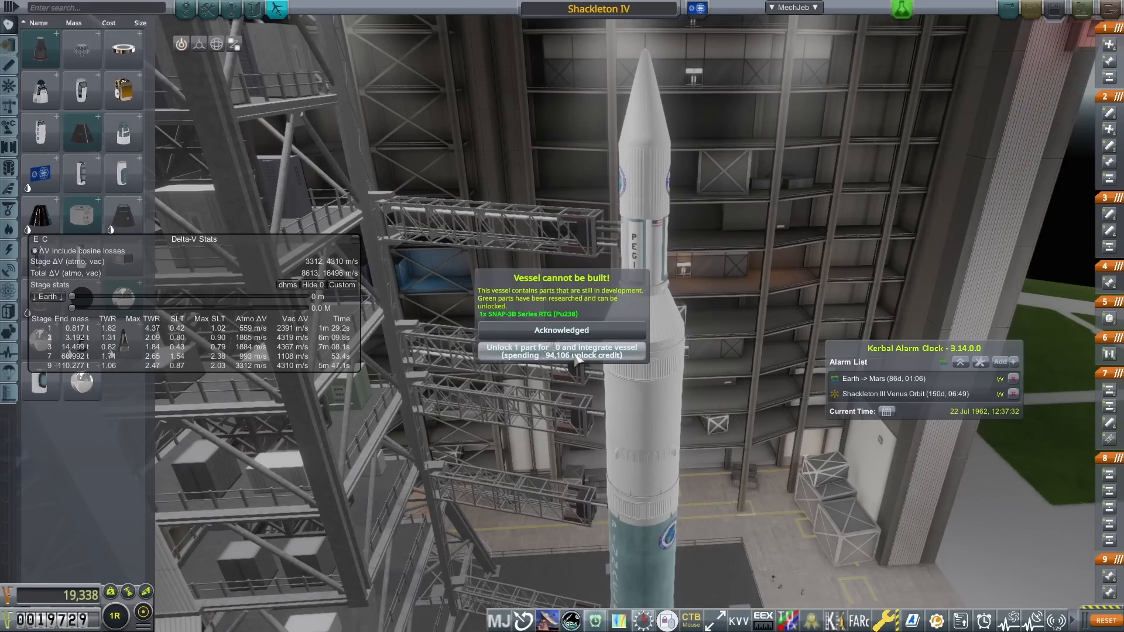
{"action": "left_click", "coordinate": [560, 351]}
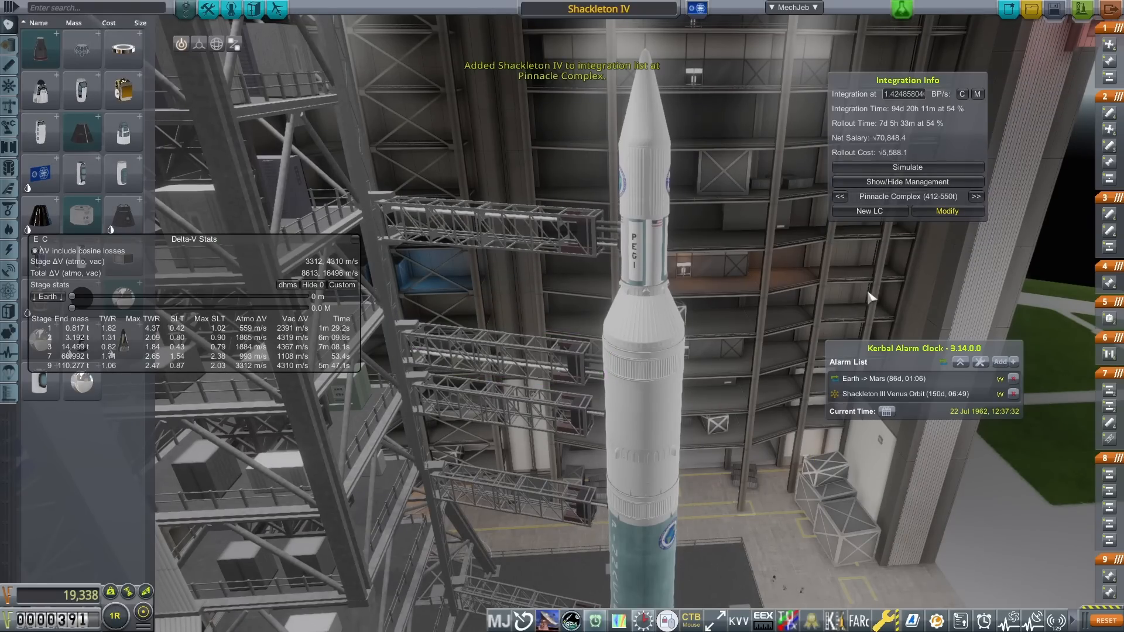
{"action": "left_click", "coordinate": [906, 181]}
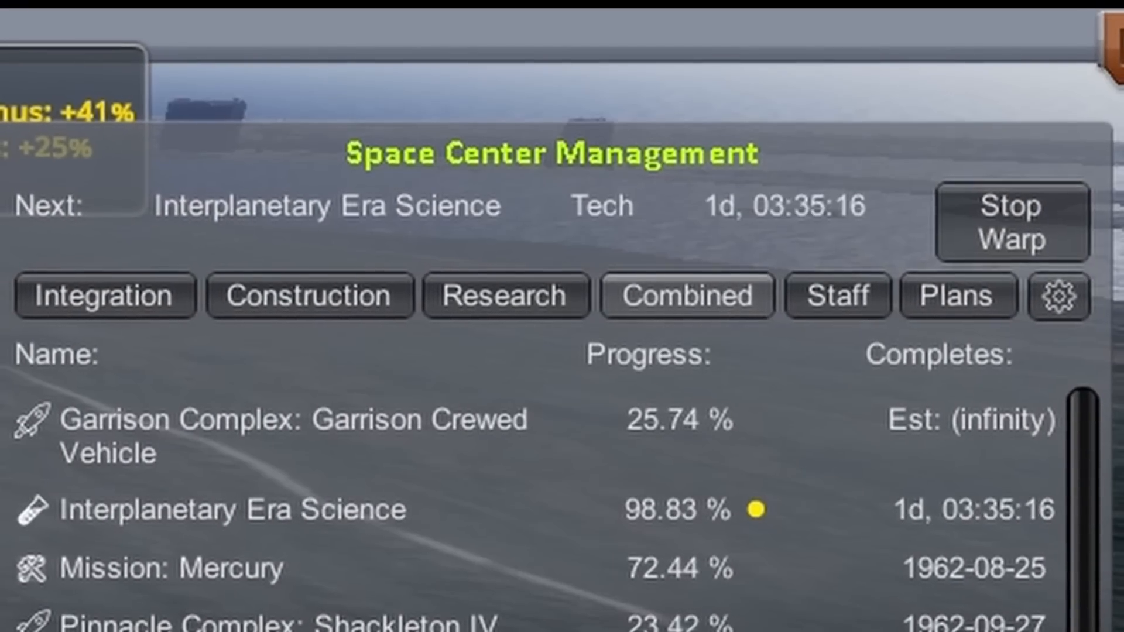
{"action": "left_click", "coordinate": [836, 295]}
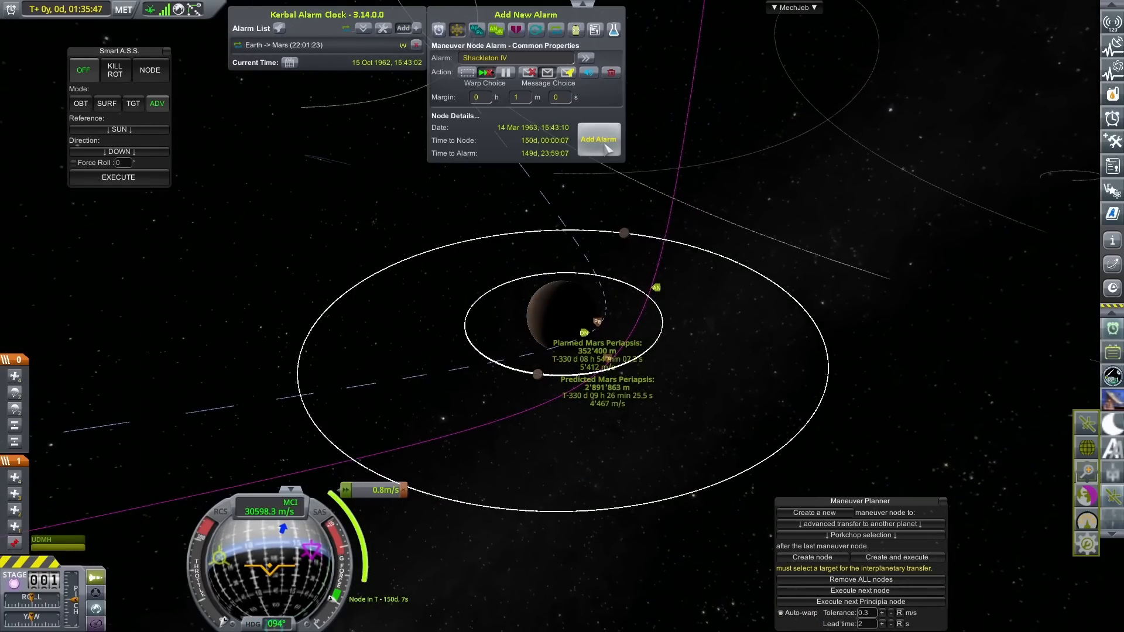
Step: Leave the orbital map and bring up the R&D technology tree
{"action": "left_click", "coordinate": [598, 139]}
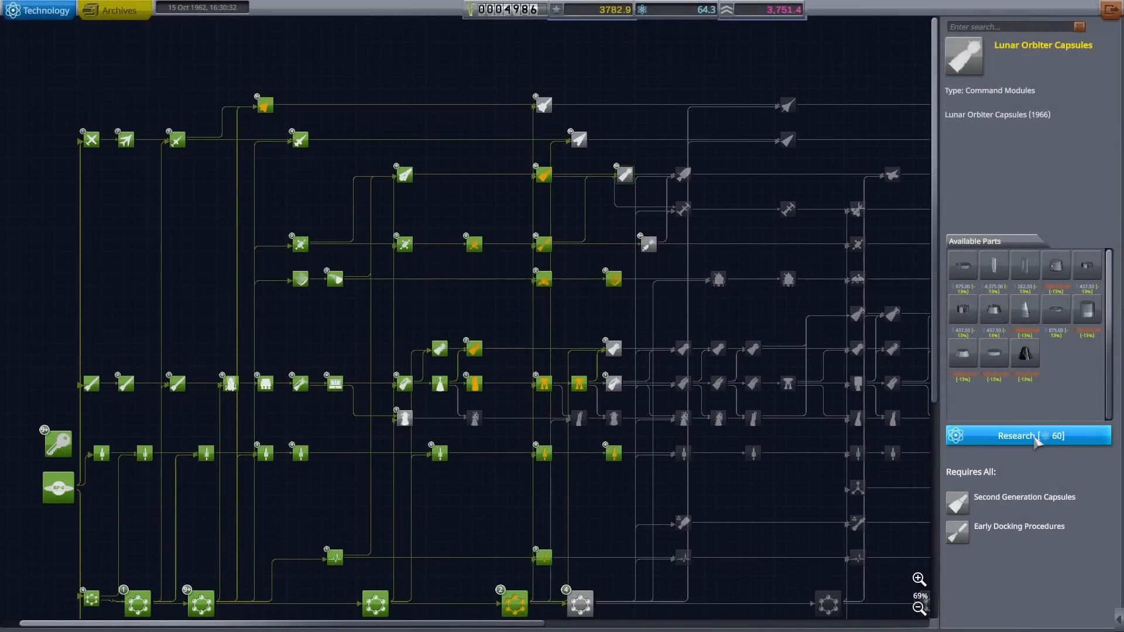
Step: Queue research of 1966 Orbital Rocketry and bring up the programs and leaders screen
{"action": "left_click", "coordinate": [1028, 435]}
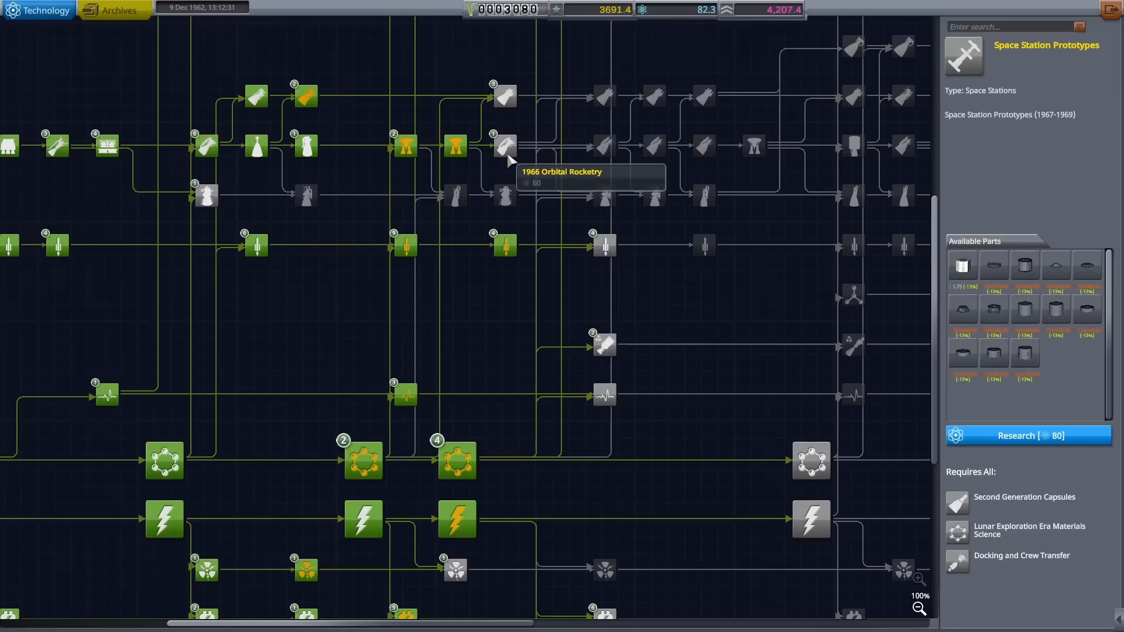
{"action": "left_click", "coordinate": [504, 146]}
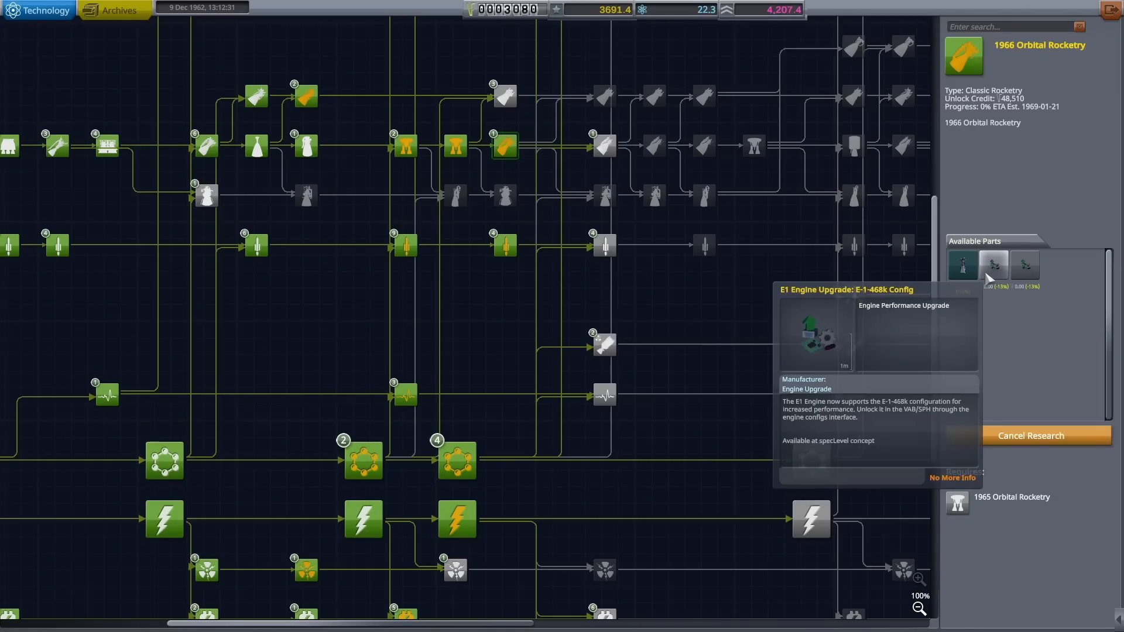
{"action": "left_click", "coordinate": [963, 265]}
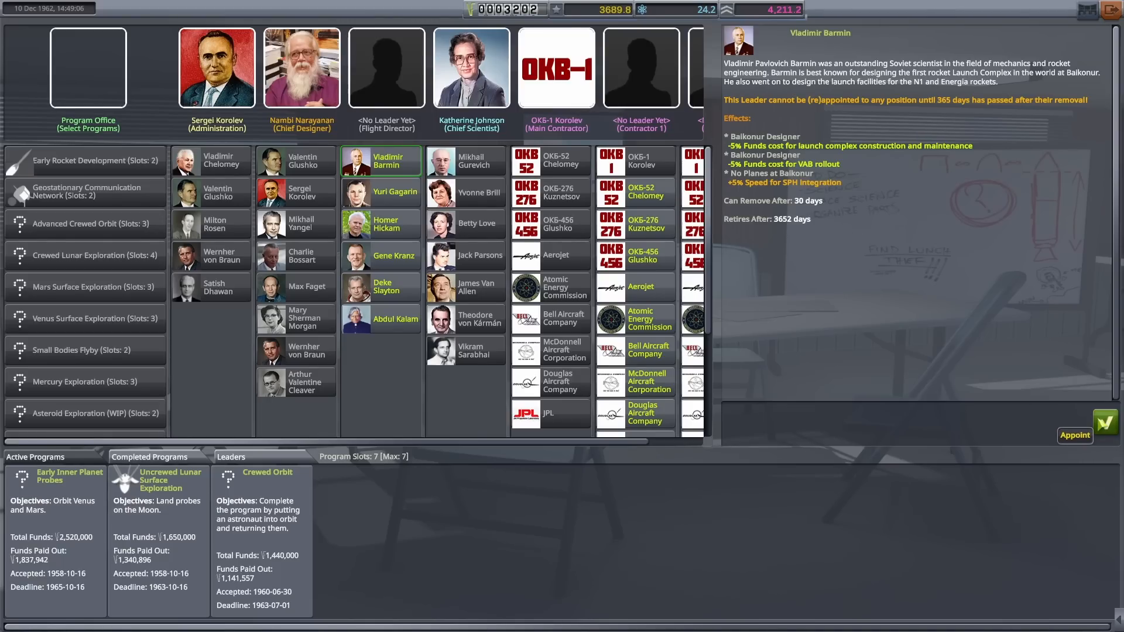
Step: Appoint Vladimir Barmin as flight director and confirm the choice
{"action": "left_click", "coordinate": [1074, 435]}
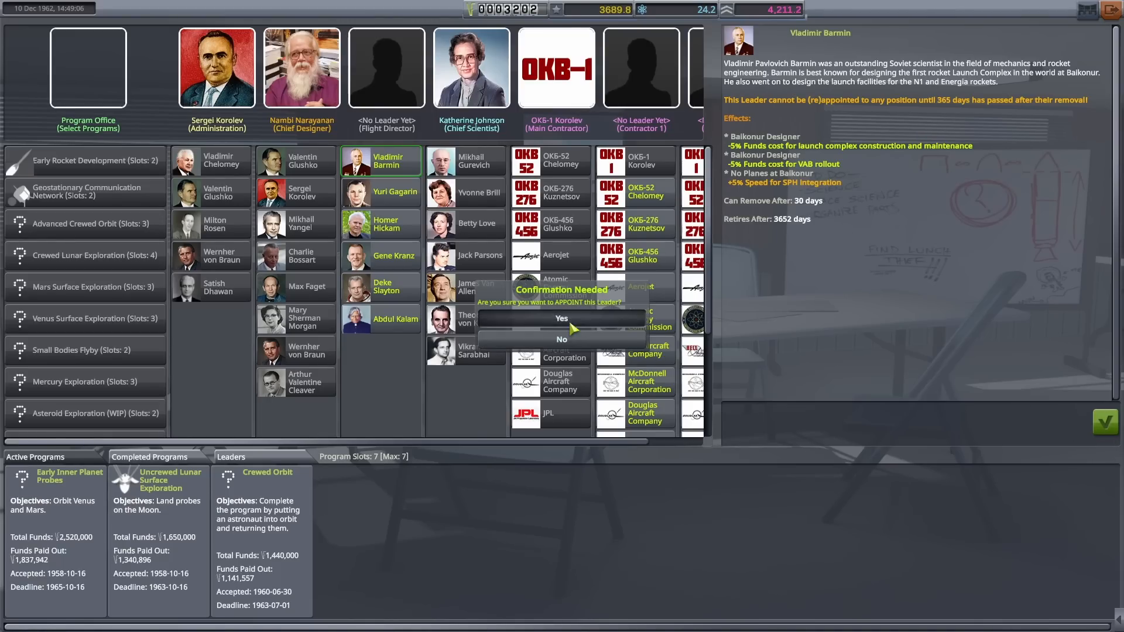
{"action": "left_click", "coordinate": [561, 318]}
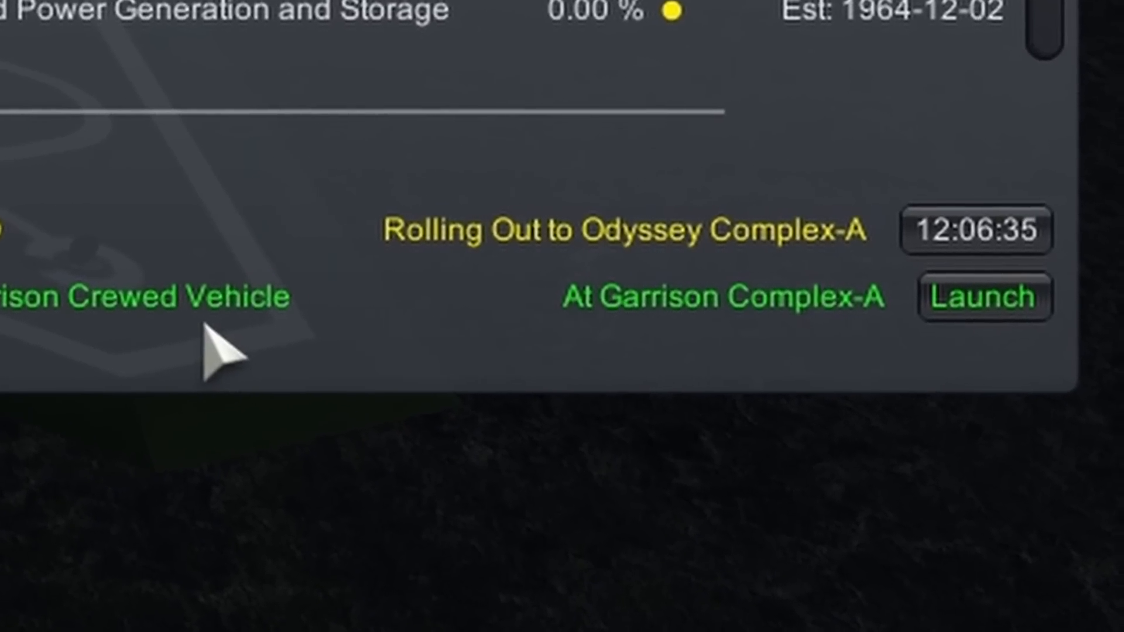
Step: Launch the crewed vehicle from Garrison Complex-A into roughly 251 by 117 km Earth orbit
{"action": "left_click", "coordinate": [984, 296]}
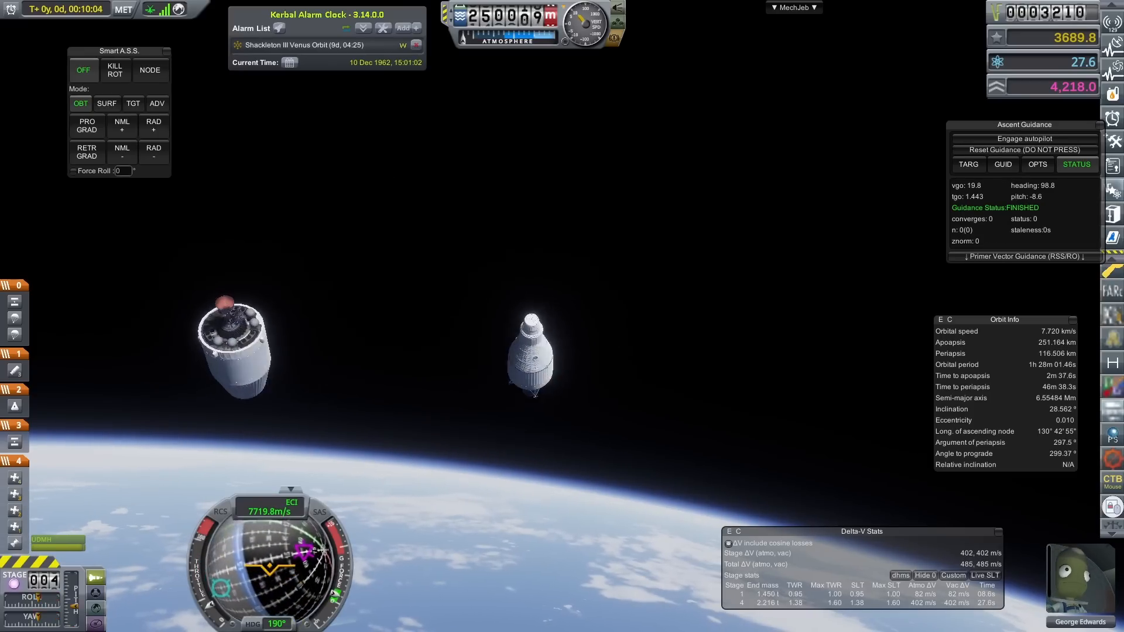
Step: End the flight and return to the space center's leaders and programs screen
{"action": "left_click", "coordinate": [86, 126]}
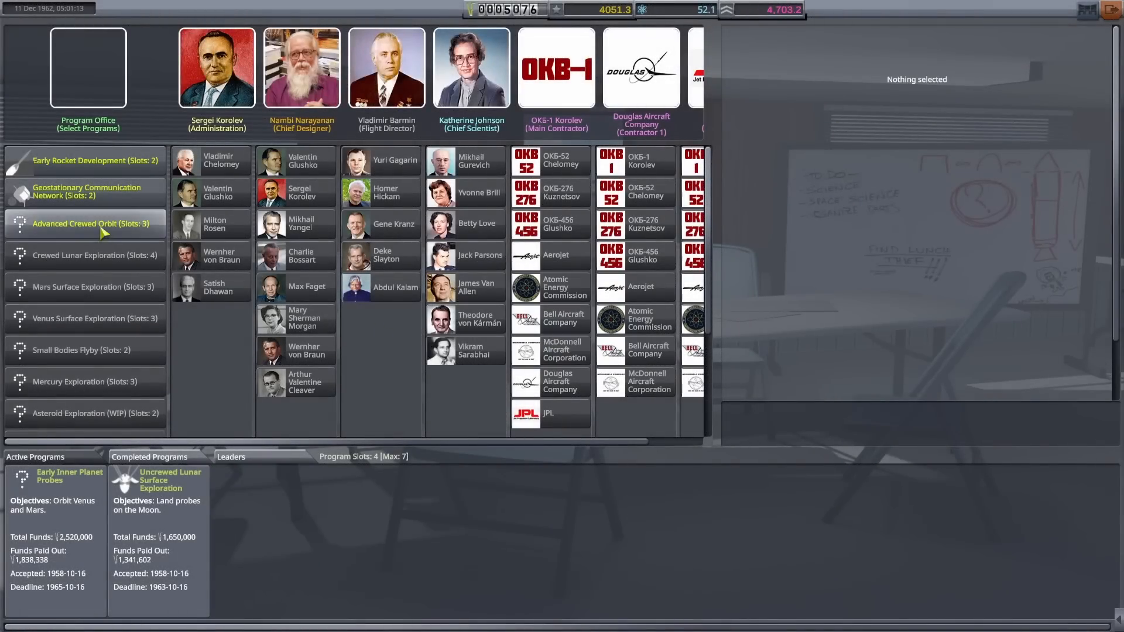
Step: Raise the Astronaut Complex construction work rate to 90%, finishing around mid-1963
{"action": "left_click", "coordinate": [91, 222]}
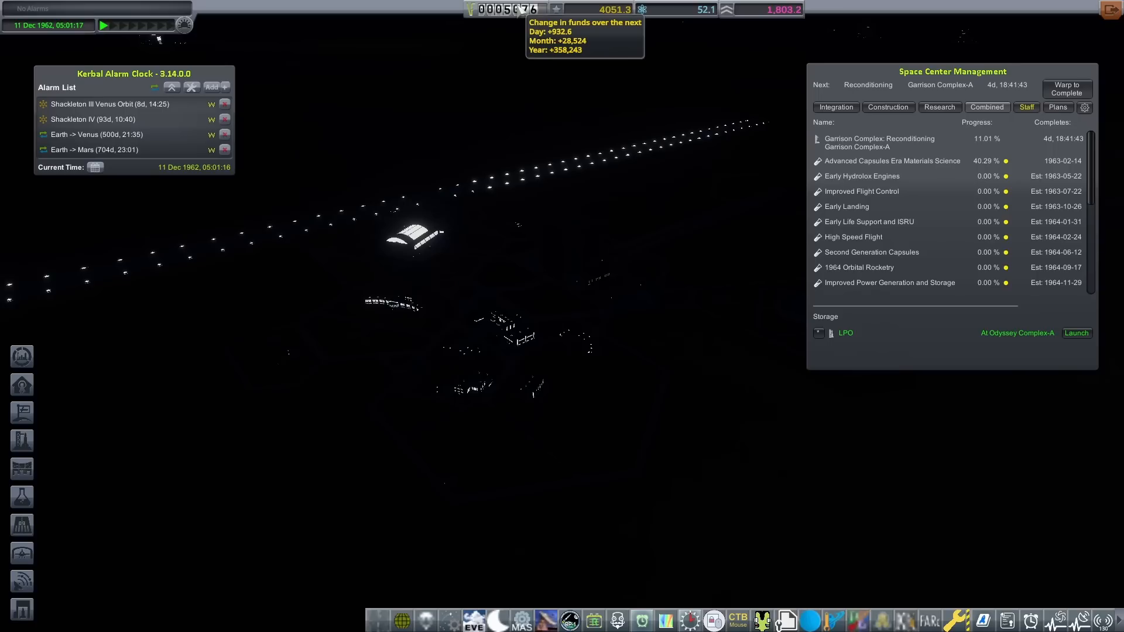
{"action": "left_click", "coordinate": [888, 106]}
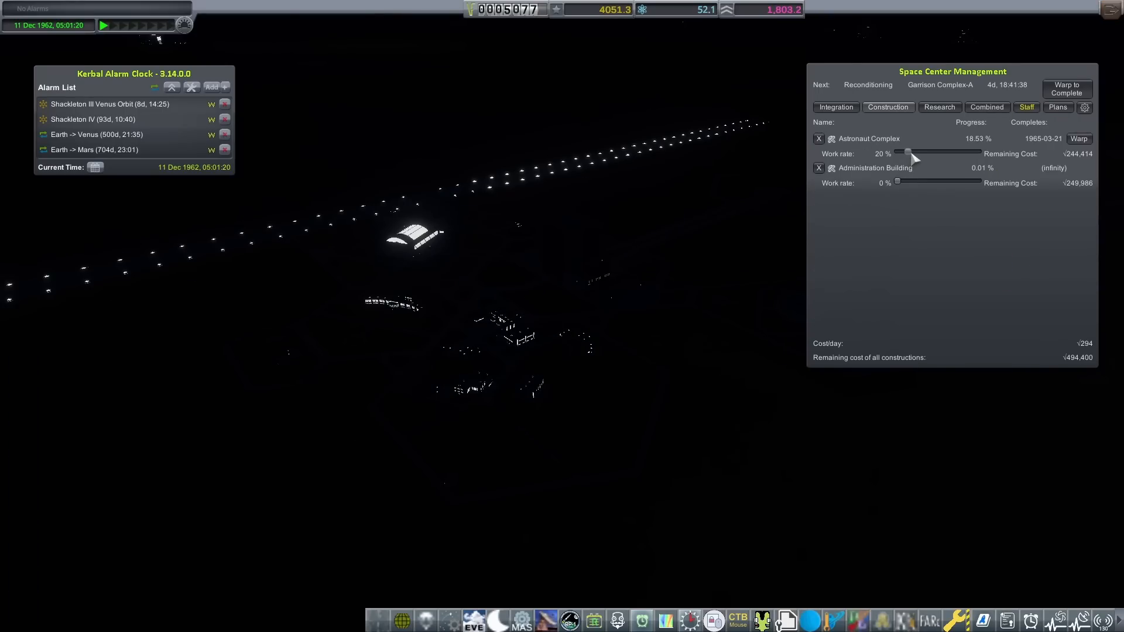
{"action": "left_click_drag", "start_coordinate": [912, 152], "coordinate": [949, 152]}
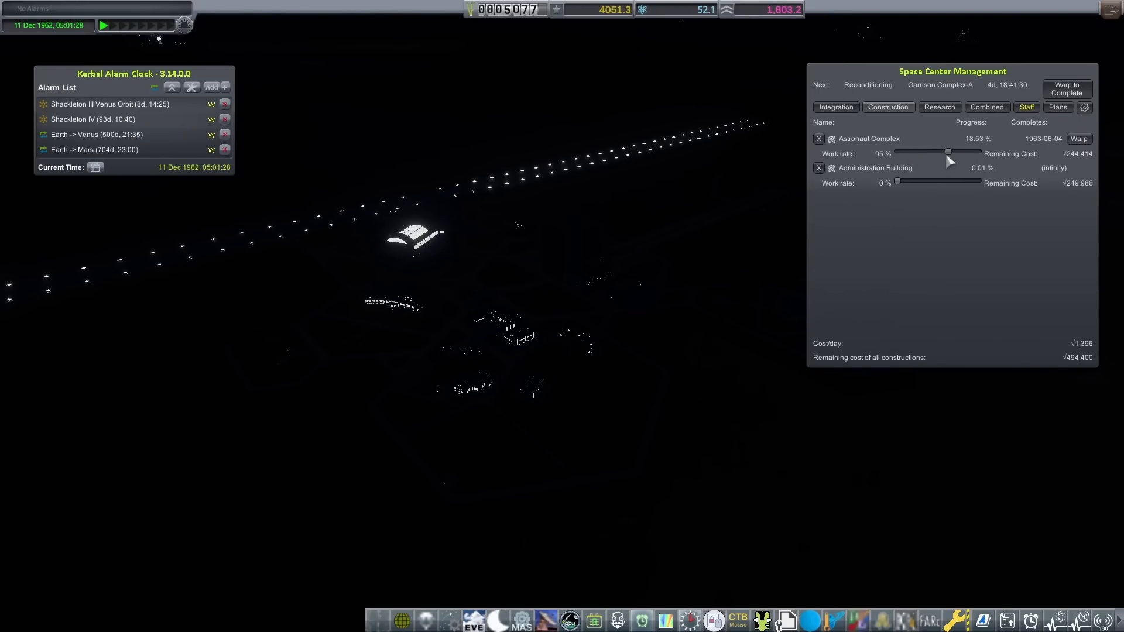
{"action": "left_click_drag", "start_coordinate": [949, 152], "coordinate": [946, 152]}
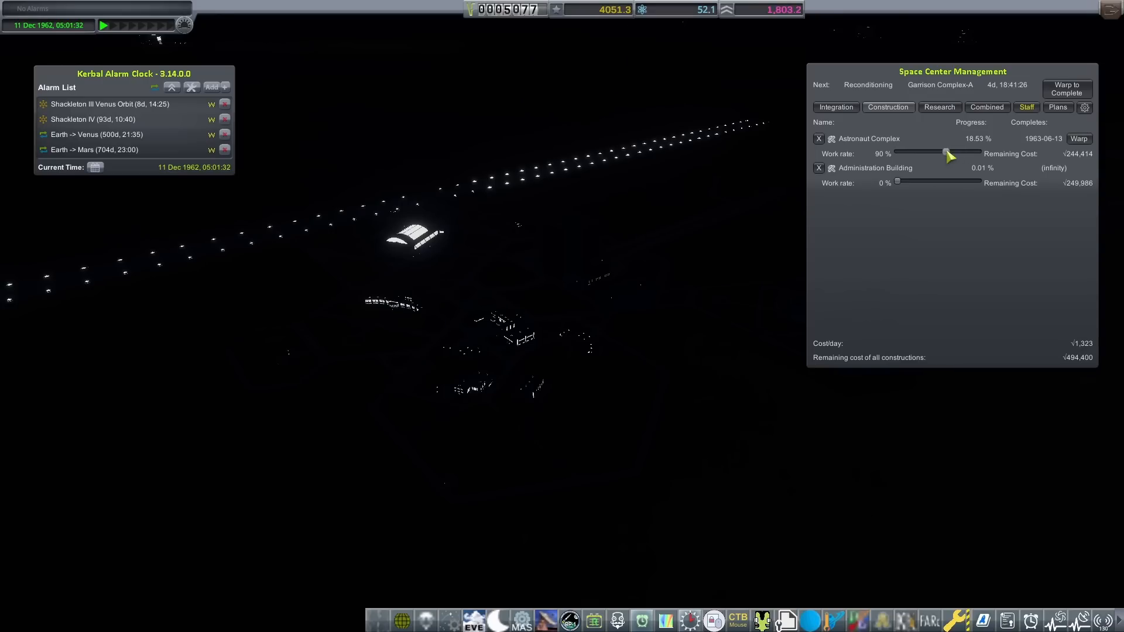
{"action": "left_click", "coordinate": [835, 106]}
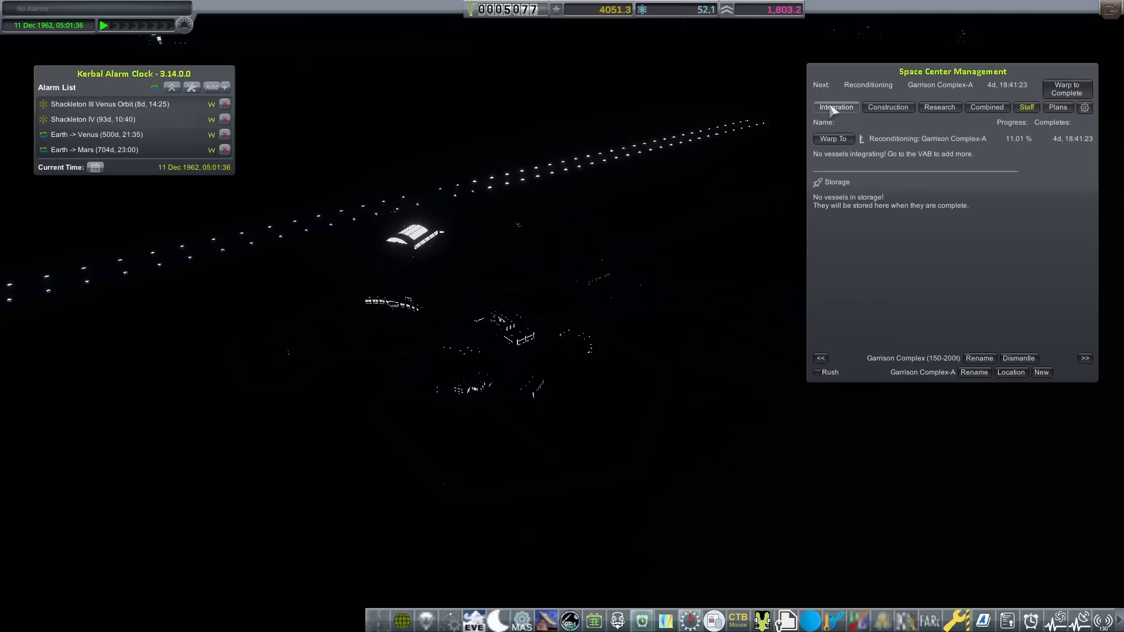
{"action": "left_click", "coordinate": [987, 106]}
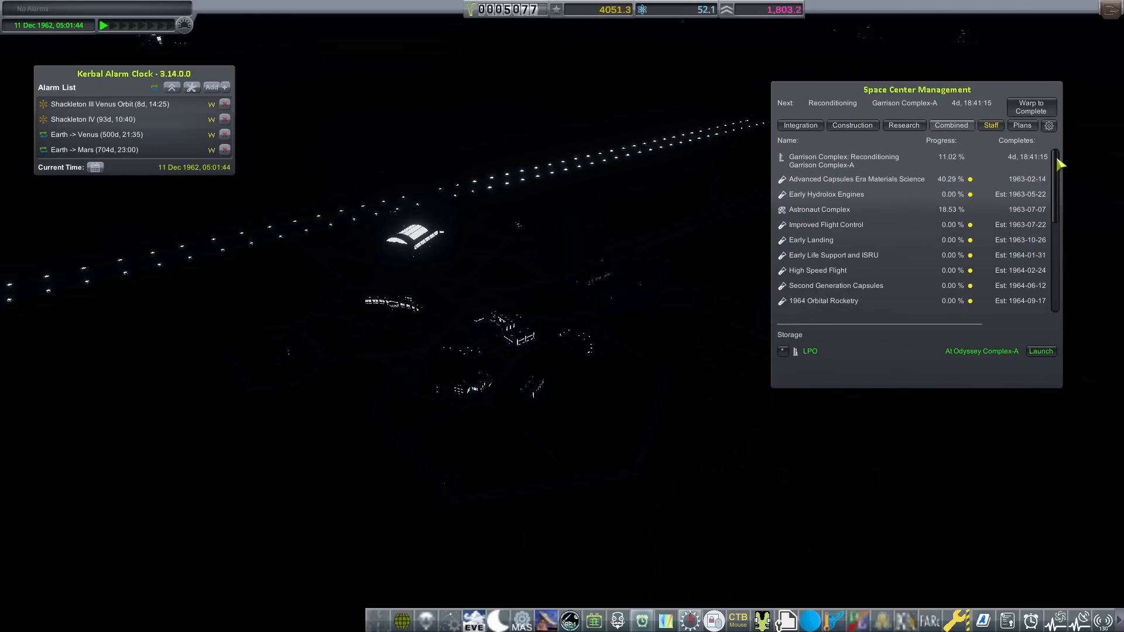
Step: Launch LPO from Odyssey Complex-A into roughly 328 by 248 km Earth orbit
{"action": "left_click", "coordinate": [1040, 351]}
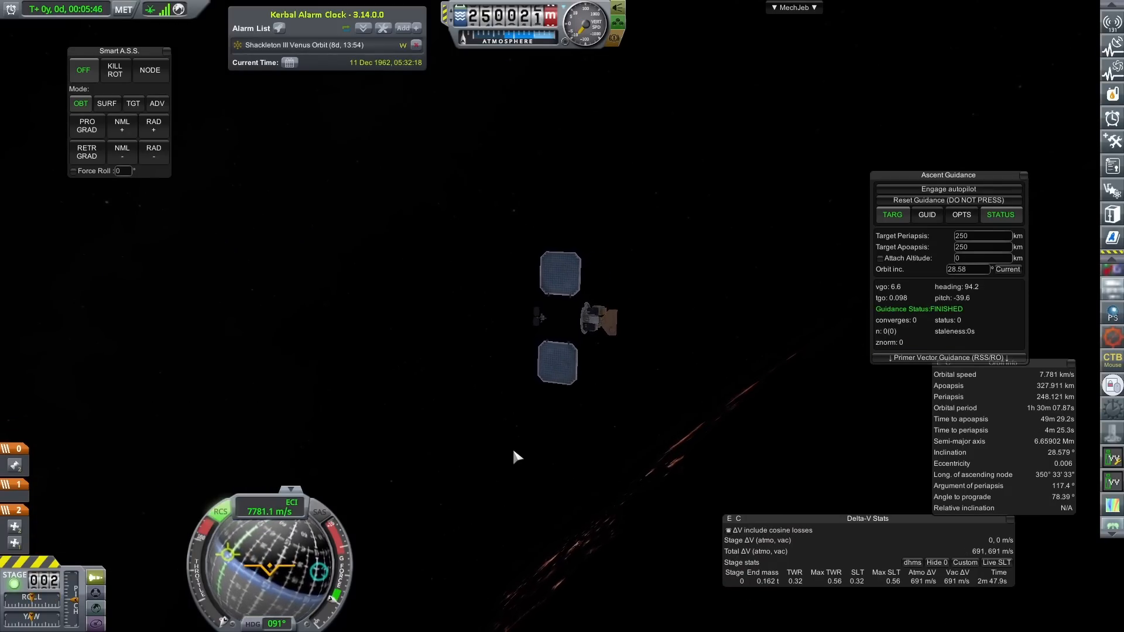
Step: Switch to Shackleton III orbiting Venus and view its orbit and flight plan
{"action": "left_click", "coordinate": [85, 125]}
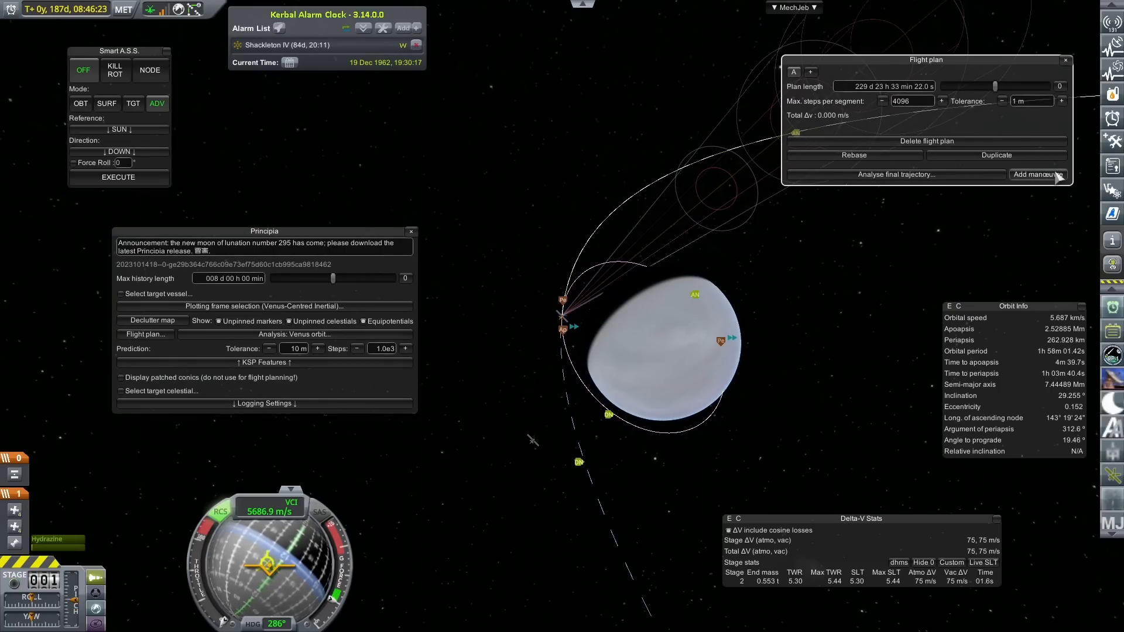
Step: Return to Shackleton III's flight view and fast-forward along its Venus orbit
{"action": "left_click", "coordinate": [1065, 60]}
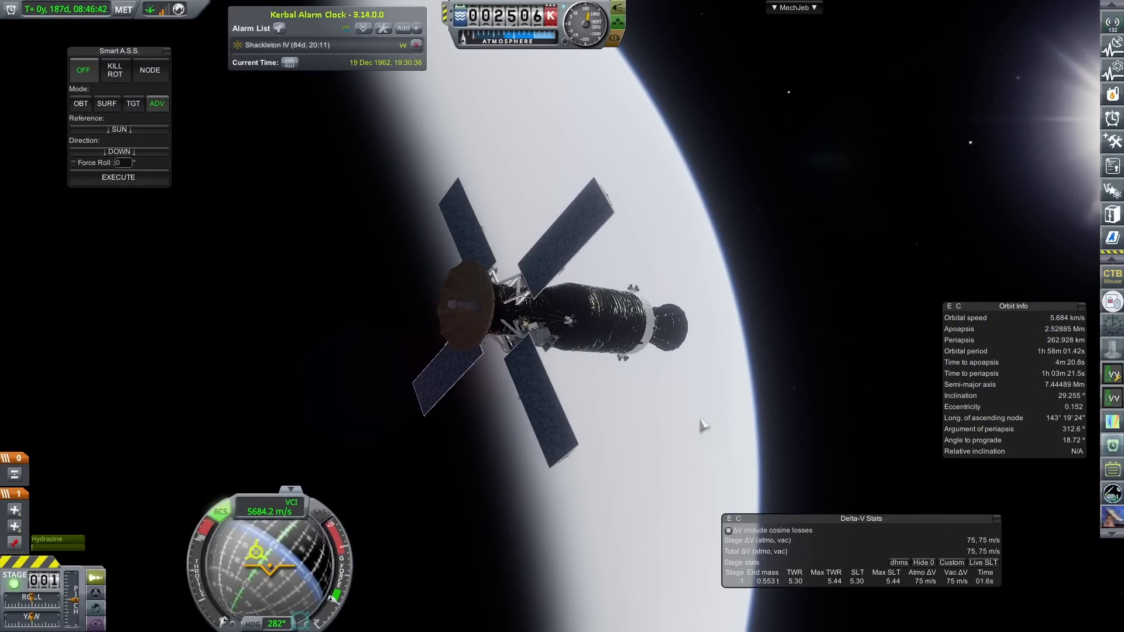
{"action": "key", "text": "F5"}
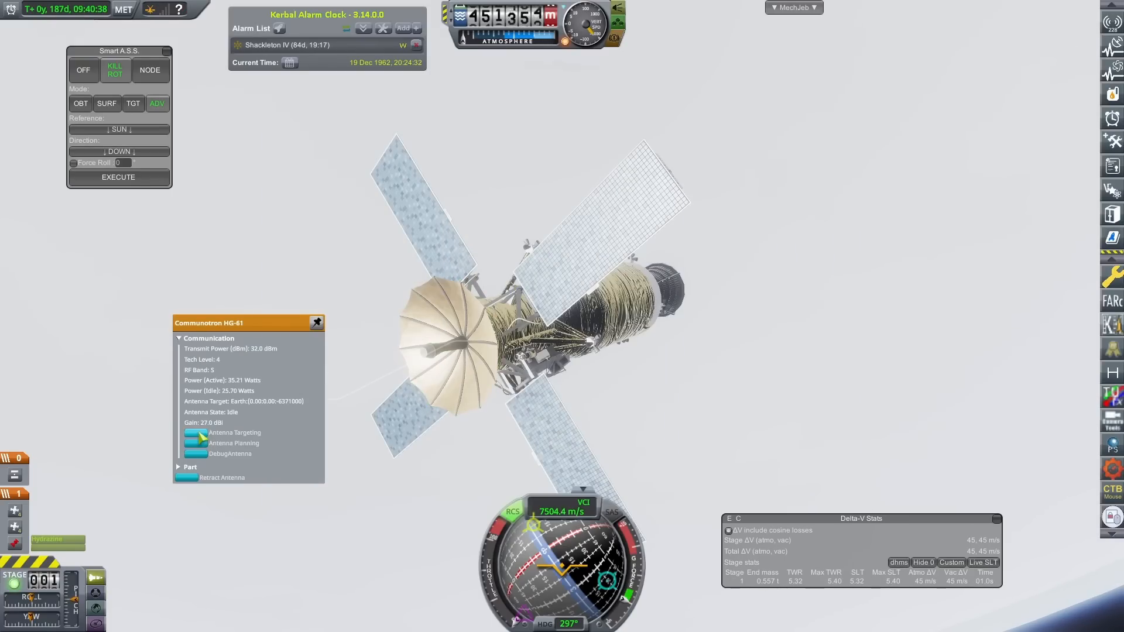
{"action": "left_click", "coordinate": [234, 433]}
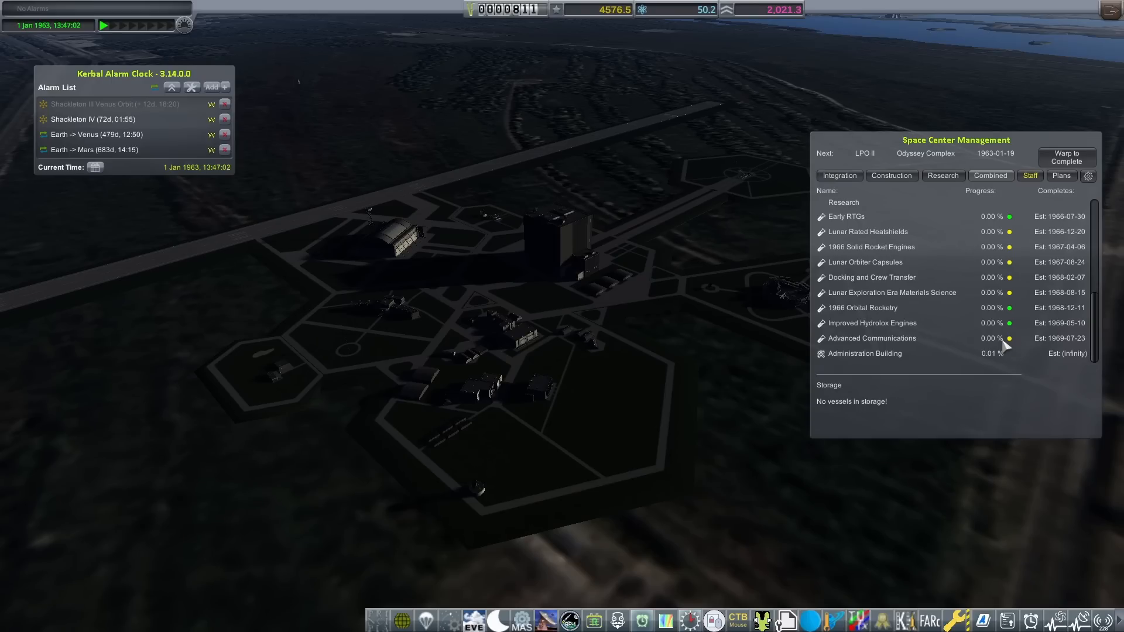
{"action": "mouse_move", "coordinate": [1007, 348]}
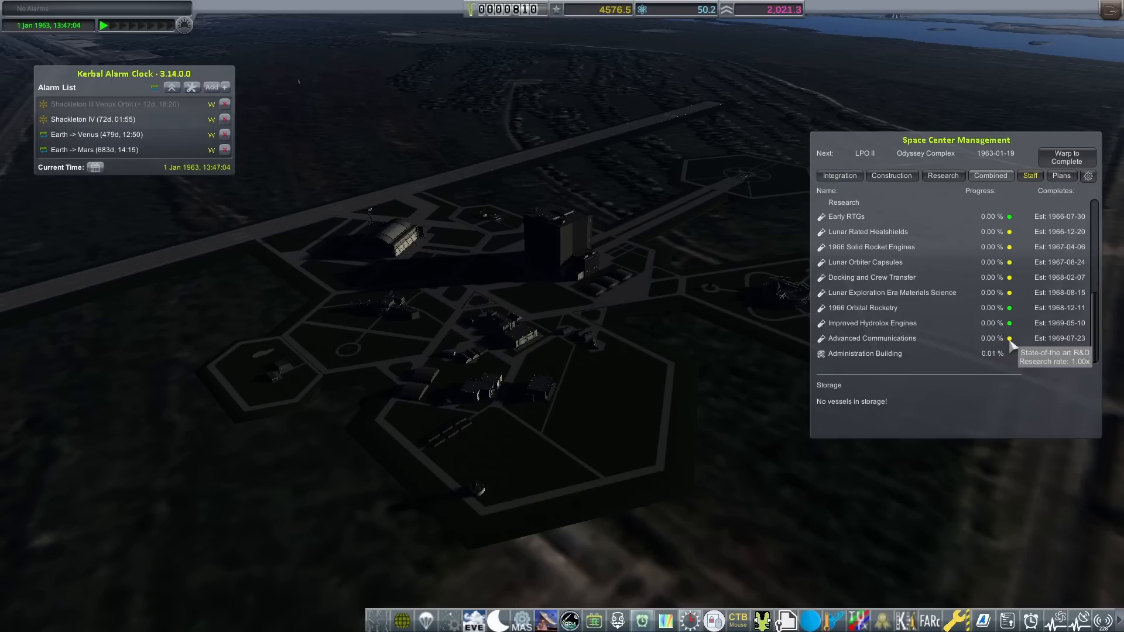